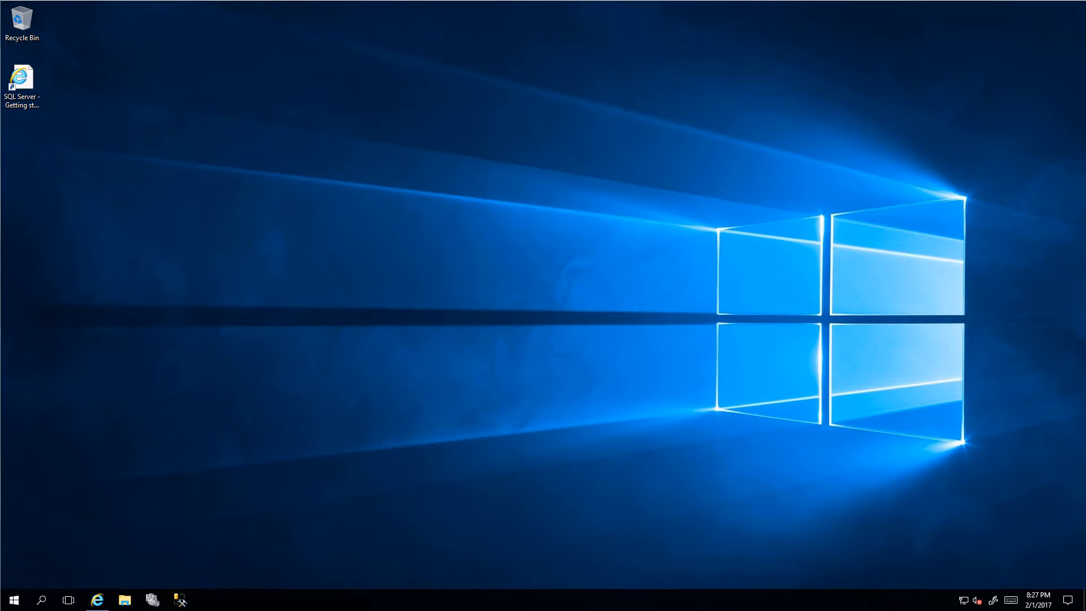
mouse_move(680, 470)
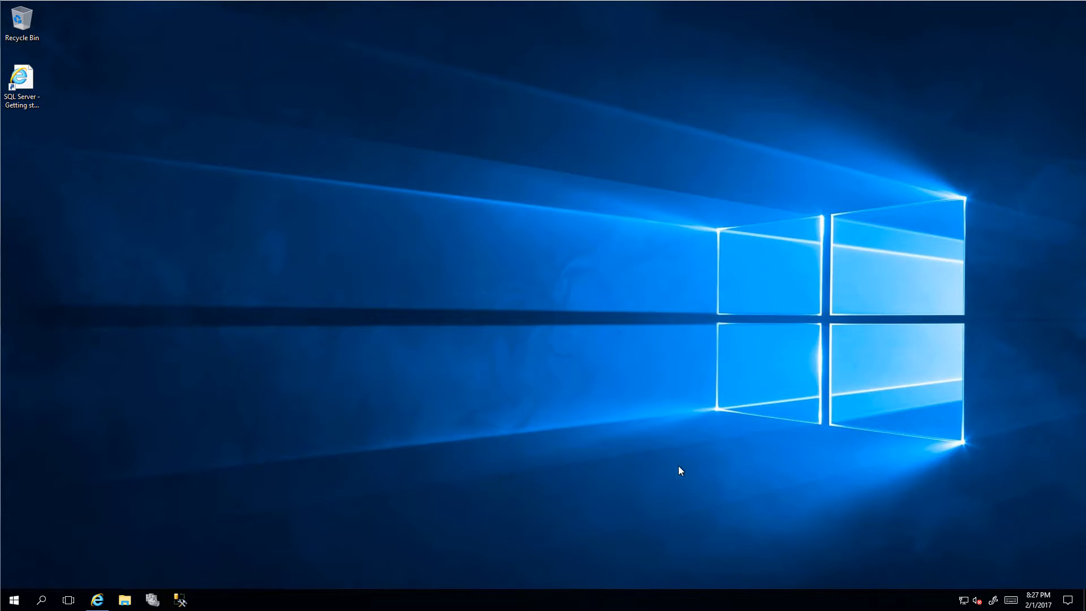
mouse_move(235, 482)
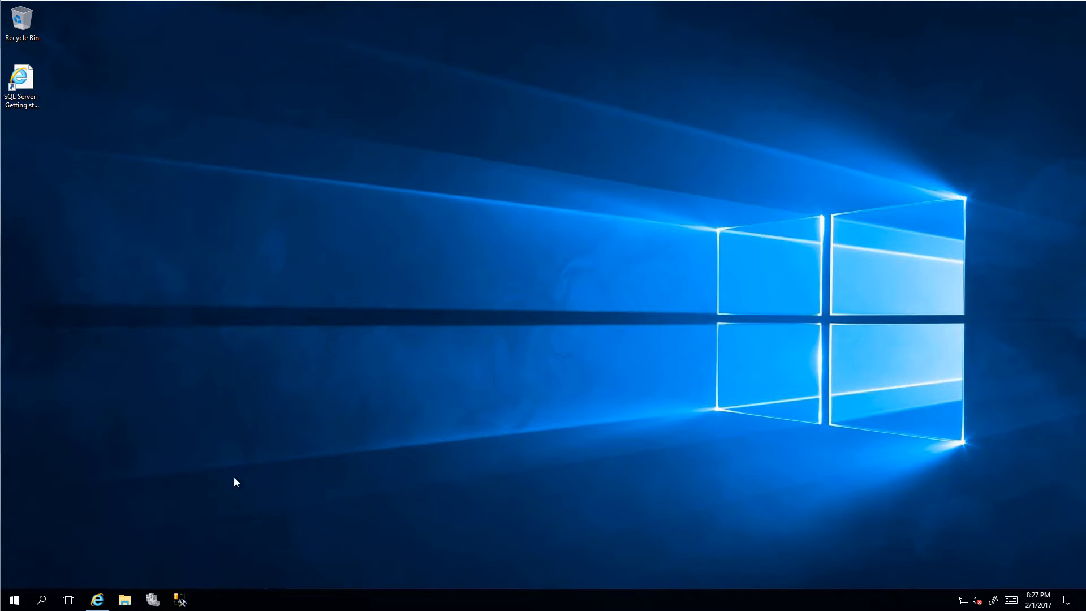
mouse_move(236, 426)
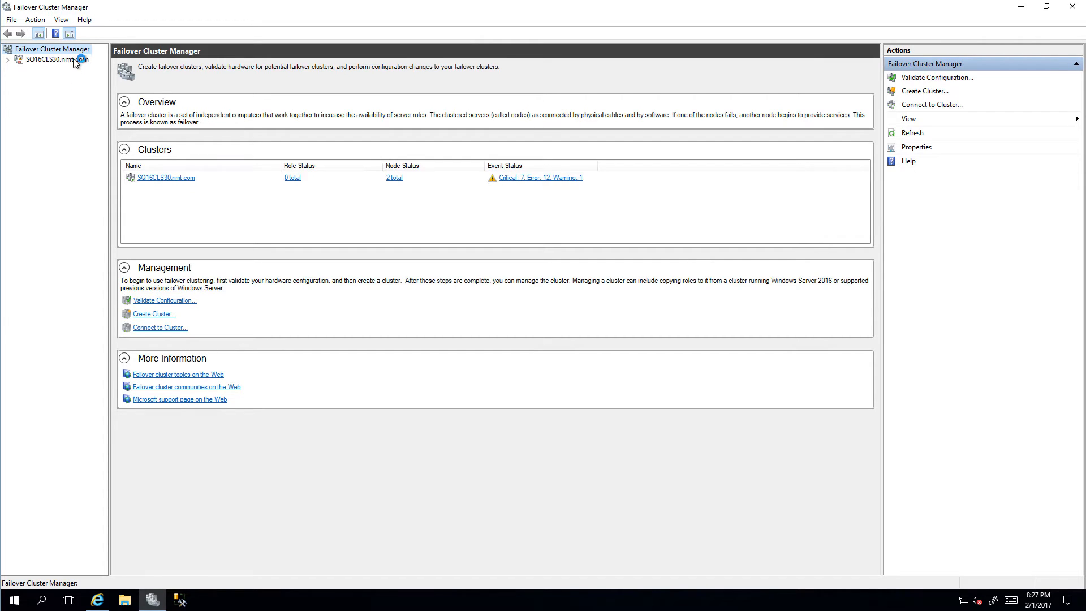
Bring up the action menu for cluster SQ16CLS30.nmt.com in the tree.
right_click(48, 60)
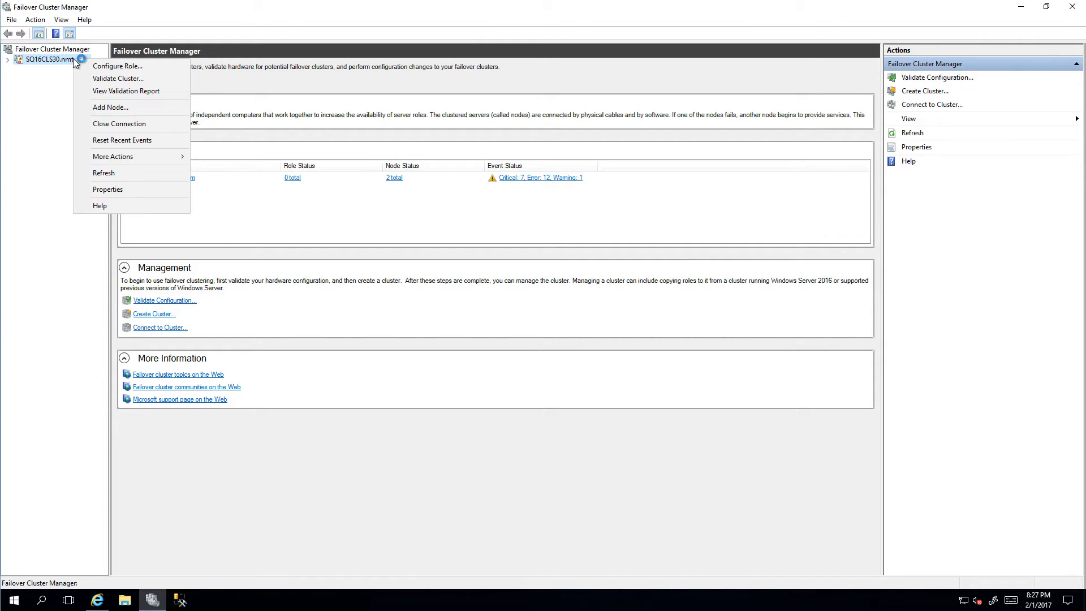
mouse_move(104, 75)
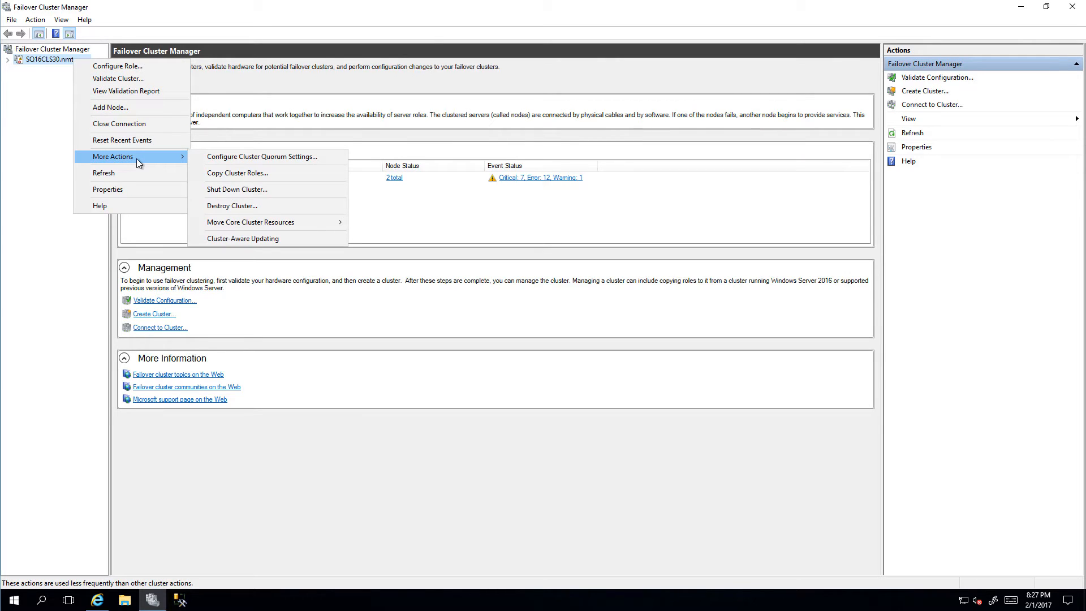
mouse_move(261, 157)
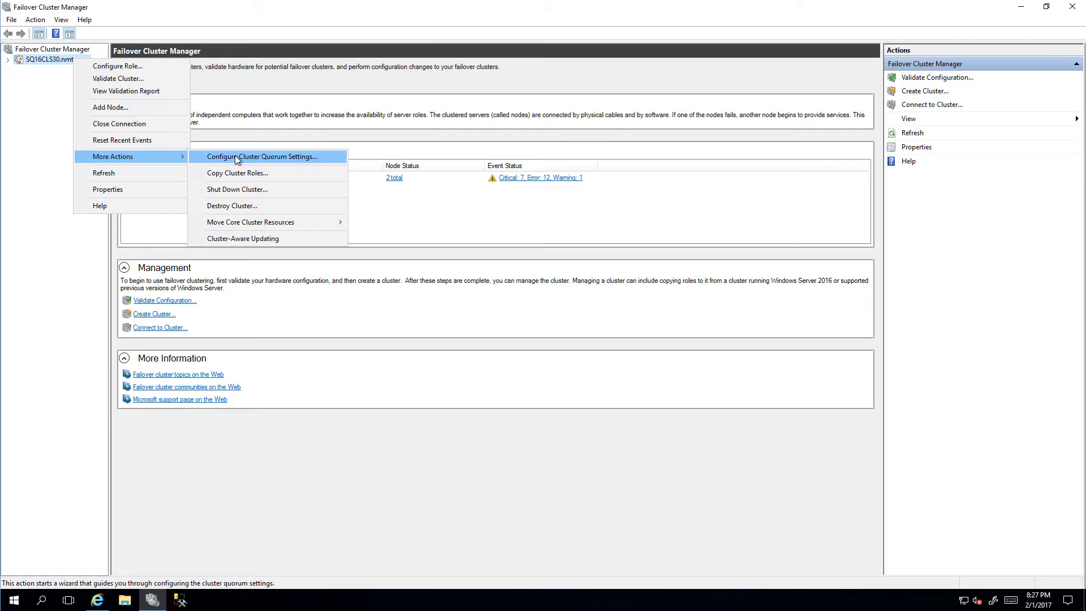
Run the Configure Cluster Quorum Wizard with advanced configuration and all nodes voting, up to witness selection.
click(261, 156)
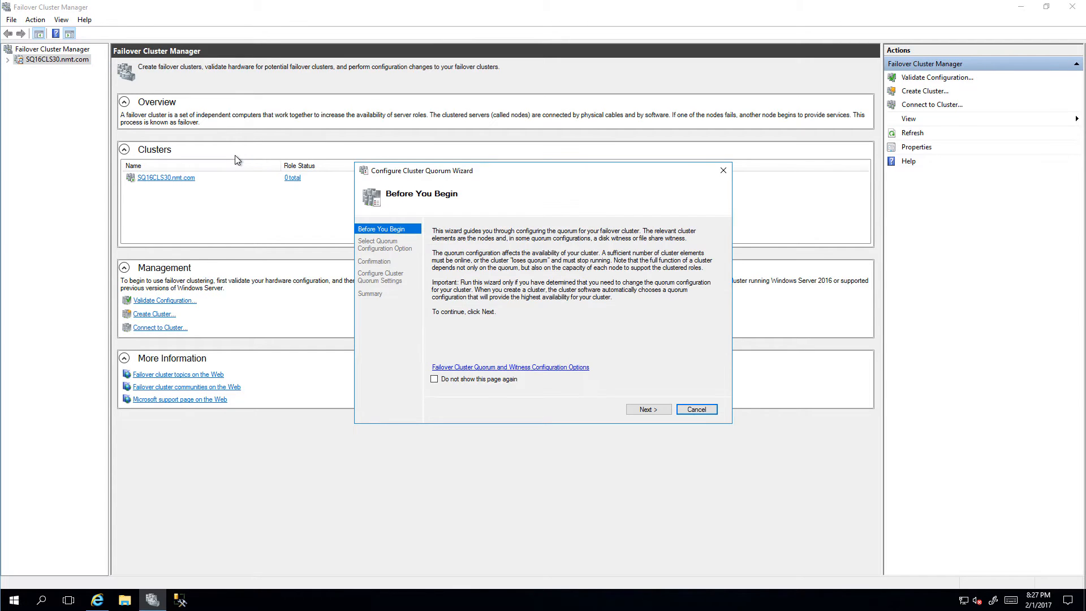
mouse_move(581, 303)
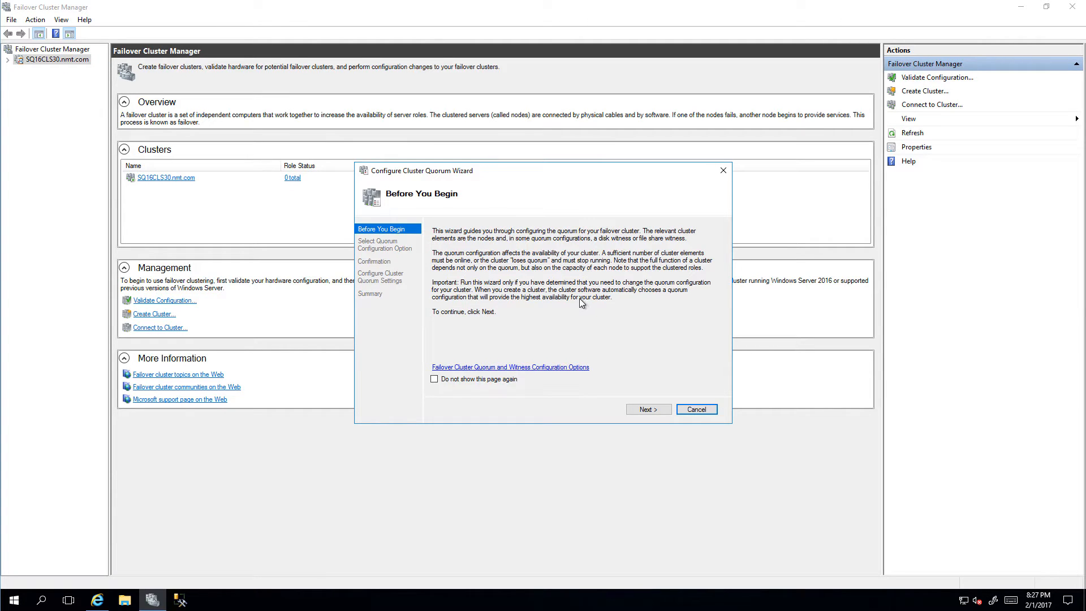
click(647, 408)
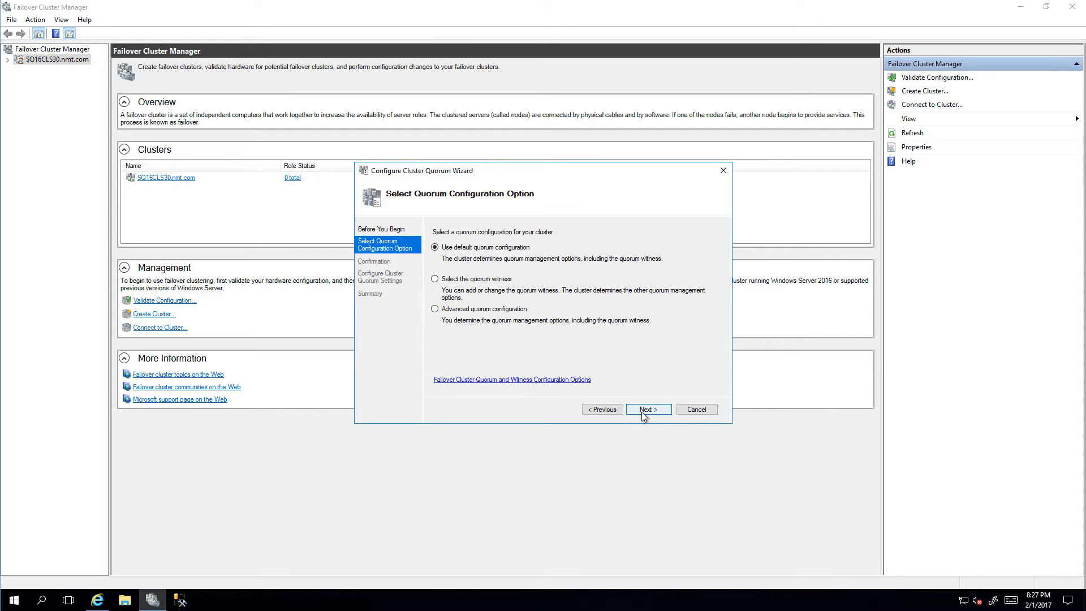
click(434, 308)
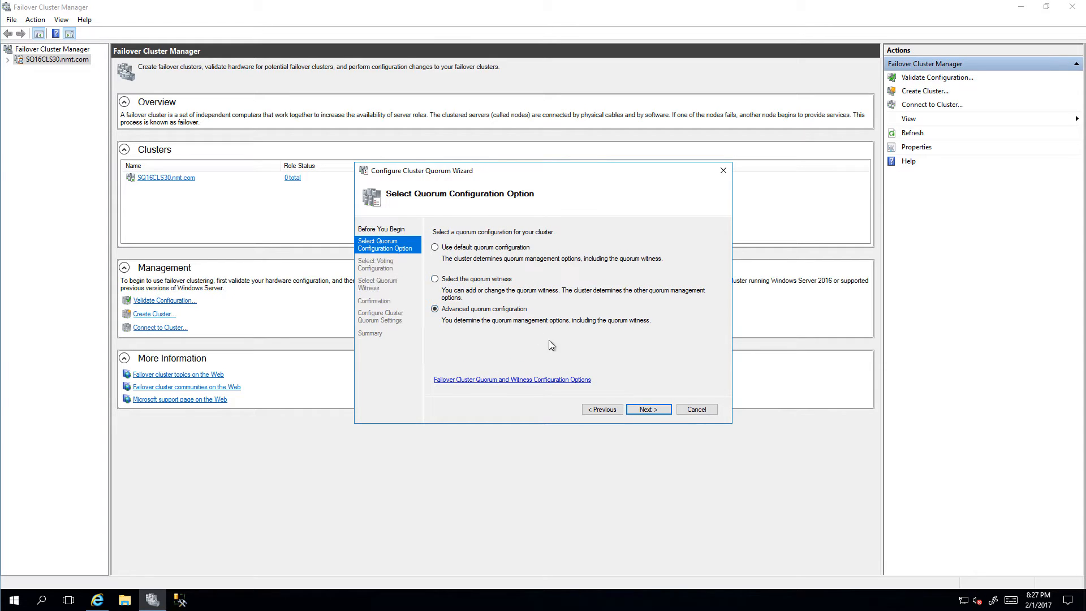
mouse_move(574, 357)
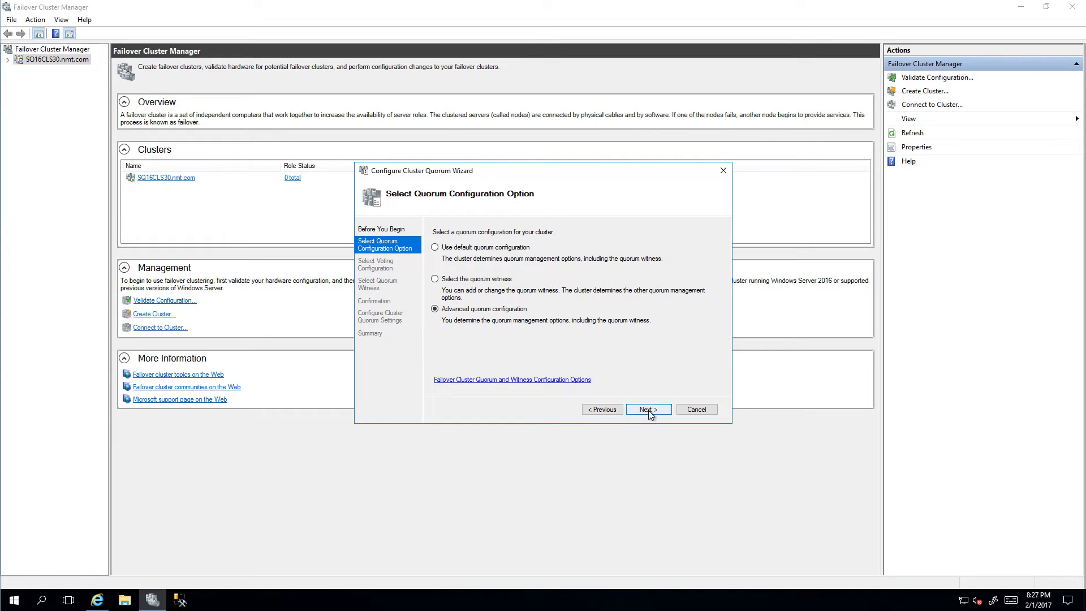
click(646, 408)
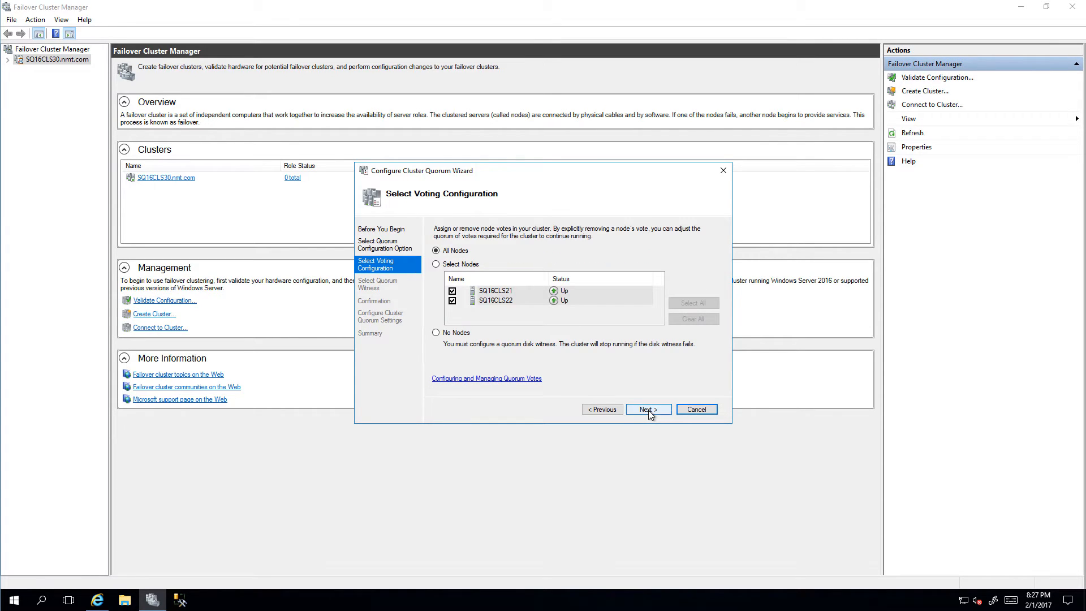
mouse_move(485, 323)
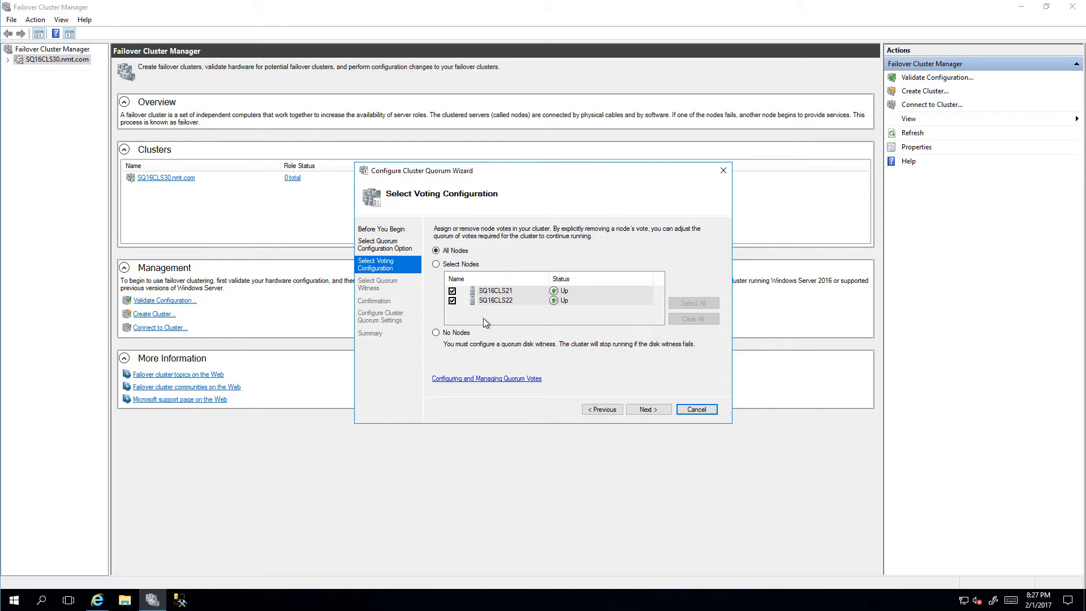
mouse_move(517, 326)
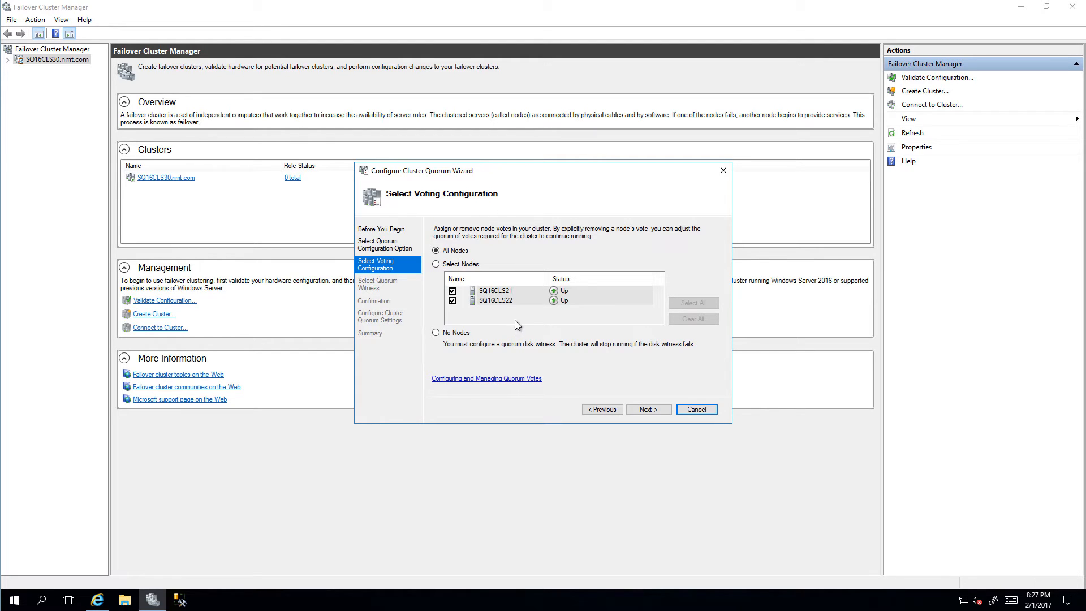
mouse_move(628, 412)
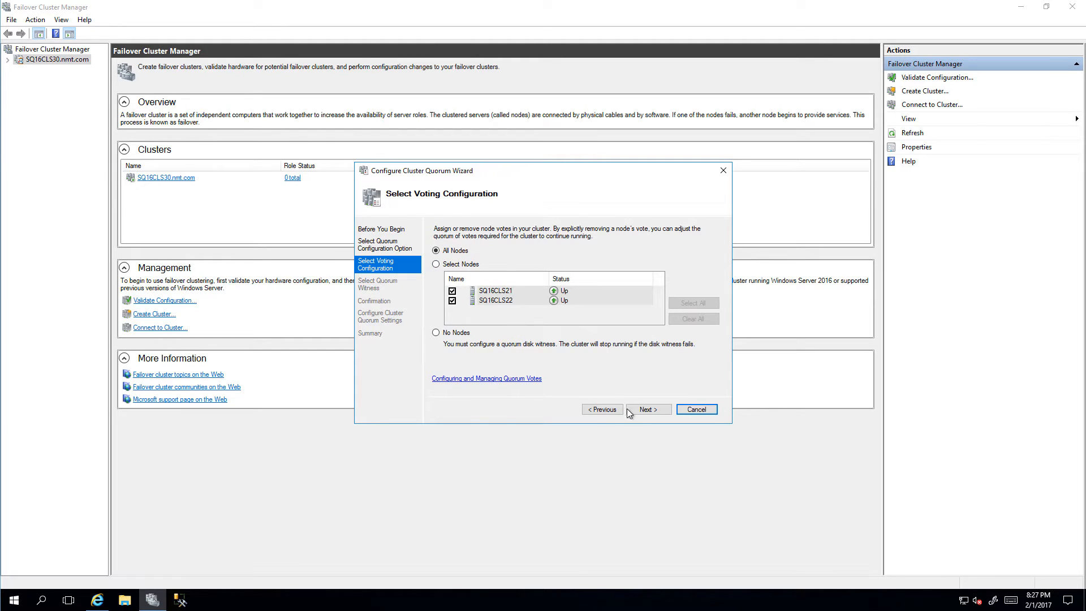
click(647, 408)
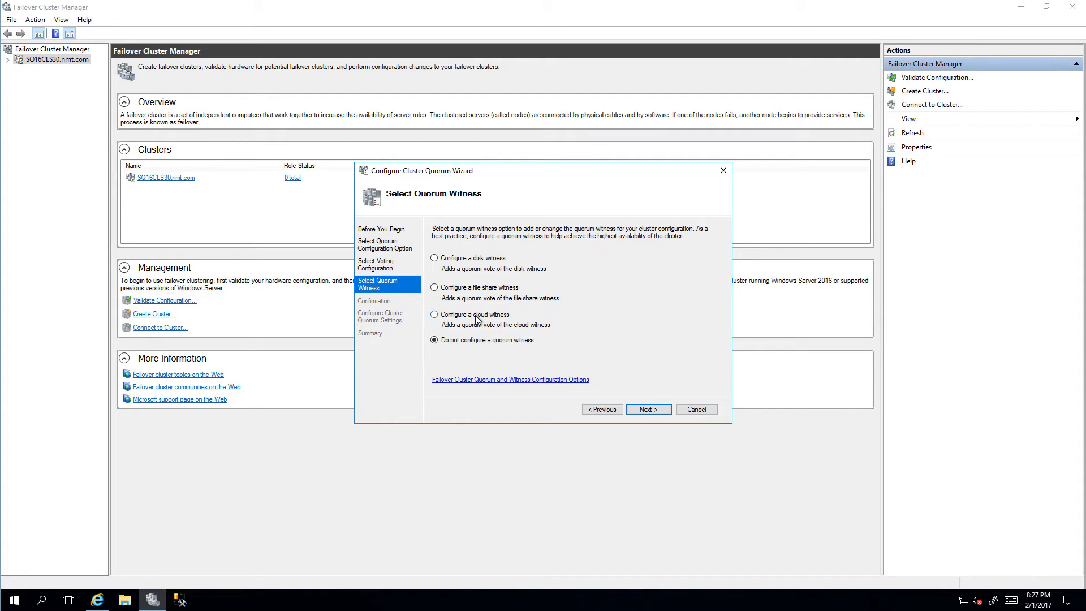
Choose Configure a cloud witness and reach the Azure storage credentials page.
click(434, 314)
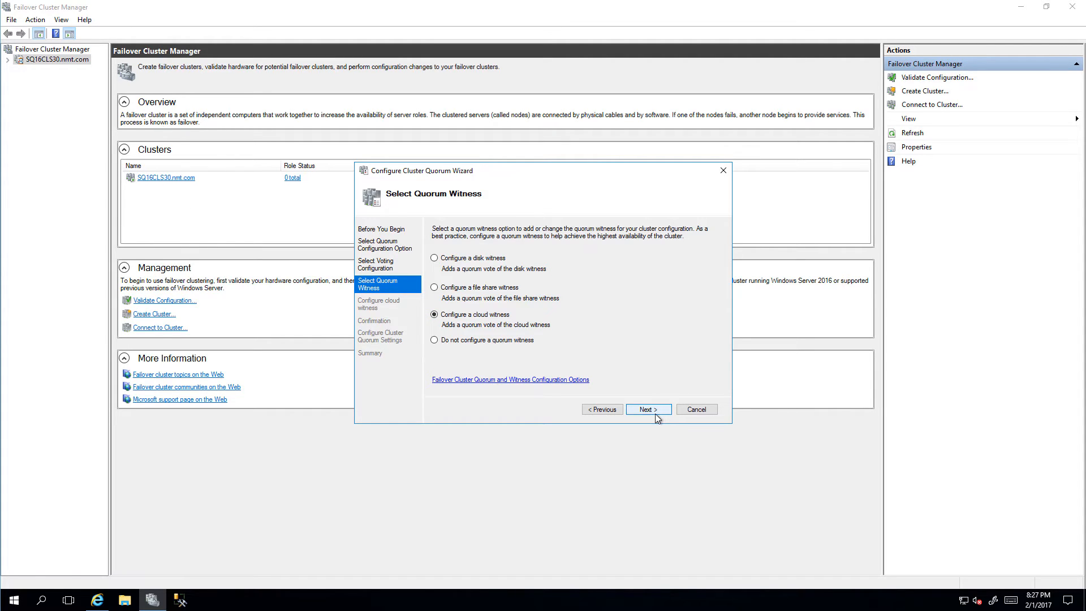
click(647, 408)
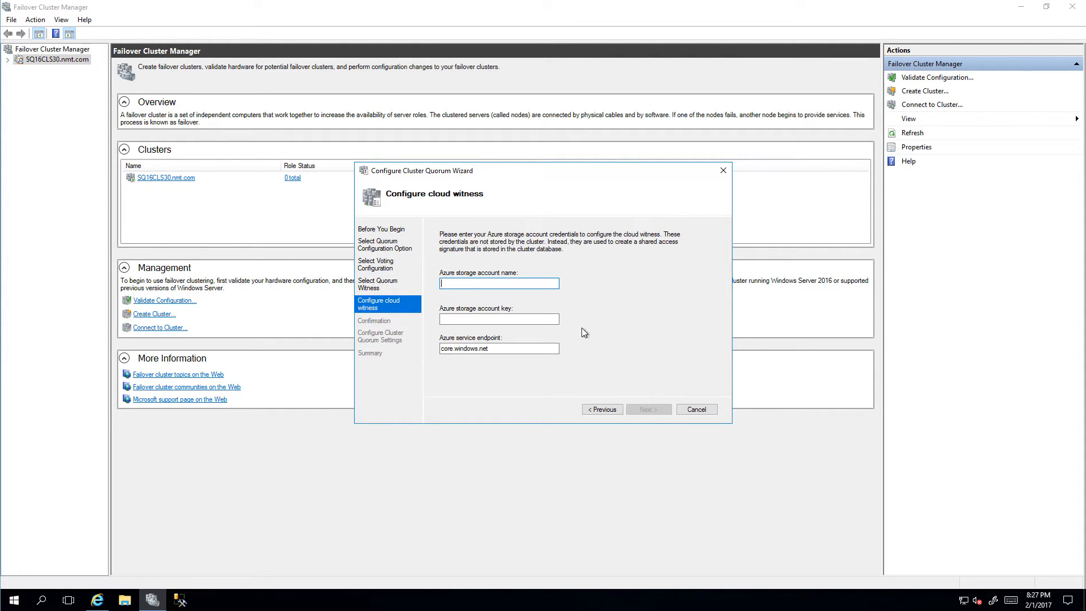
mouse_move(435, 203)
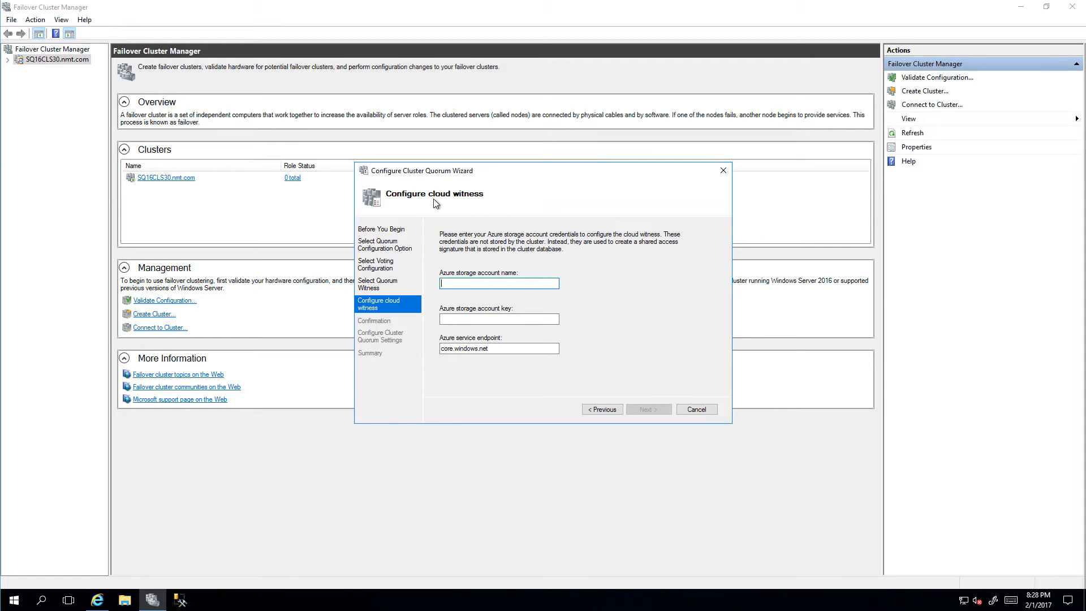
mouse_move(485, 283)
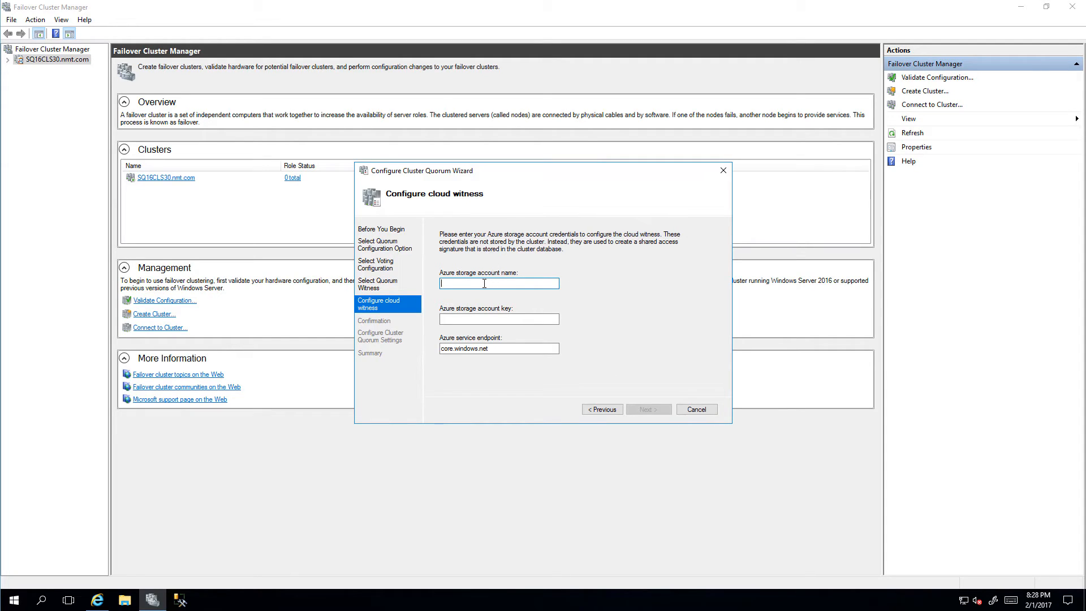
mouse_move(469, 326)
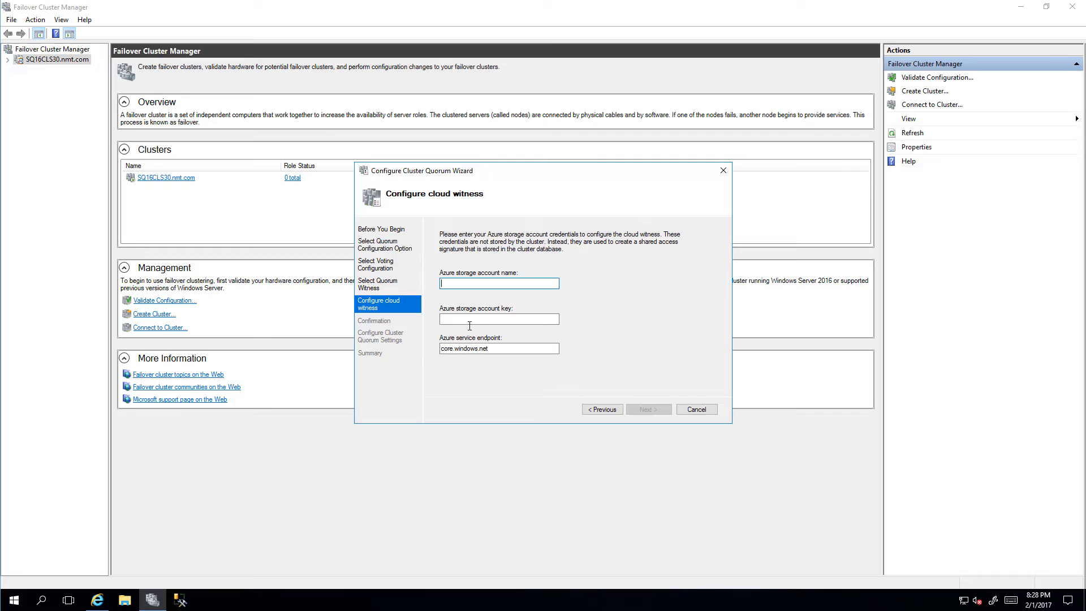
mouse_move(470, 328)
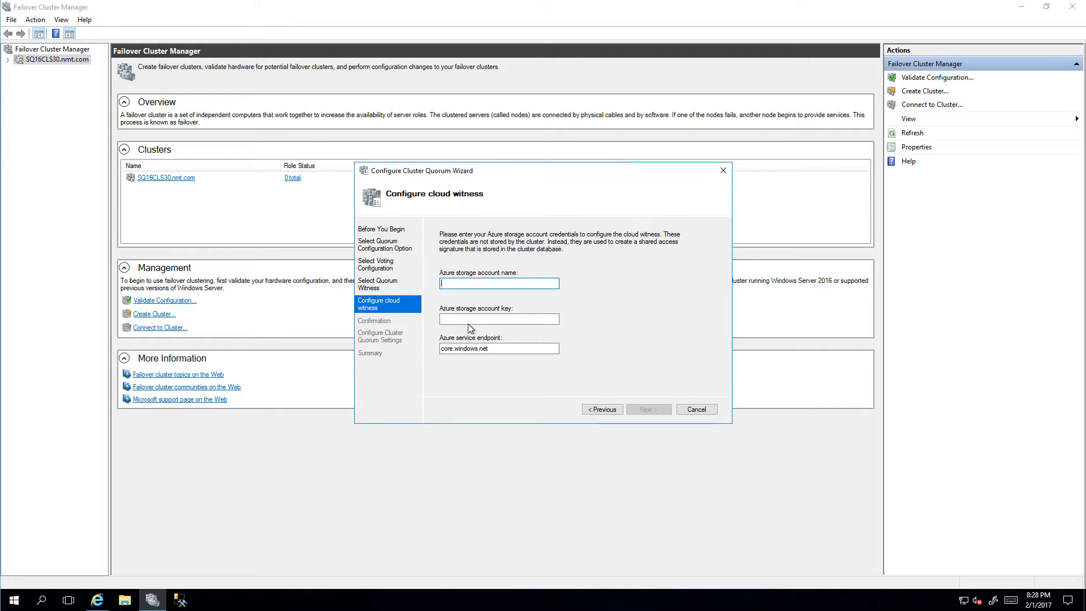
mouse_move(97, 600)
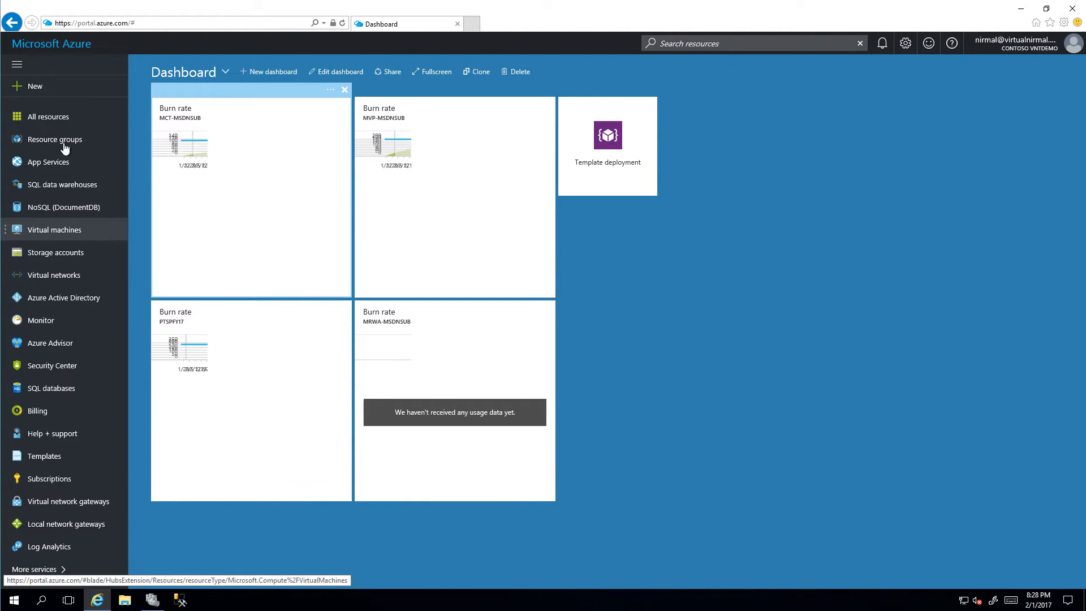
Start a new storage account from the Azure Storage accounts list.
click(54, 252)
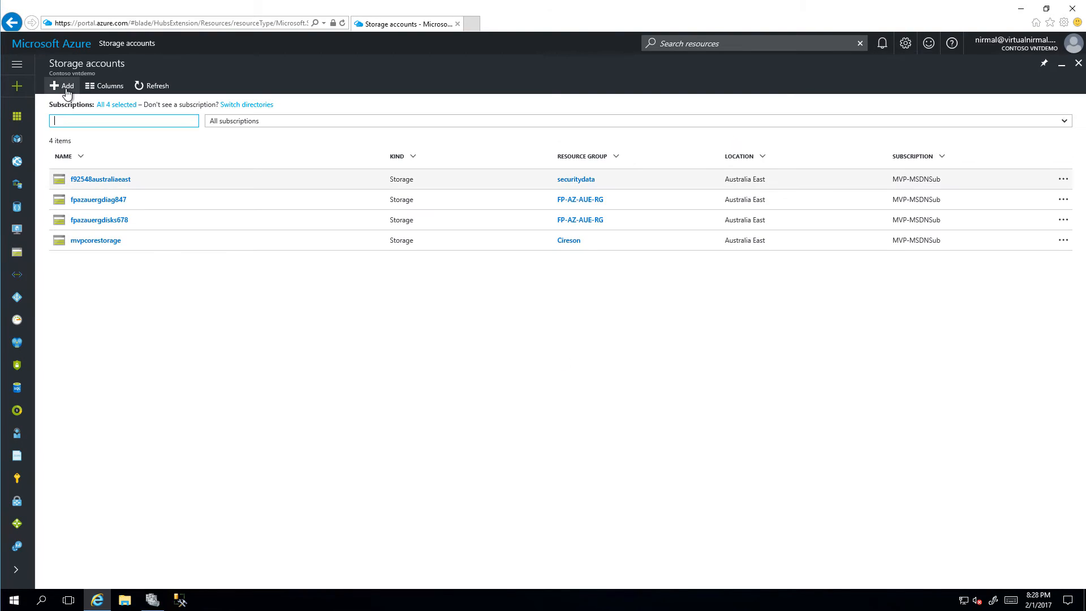
click(63, 85)
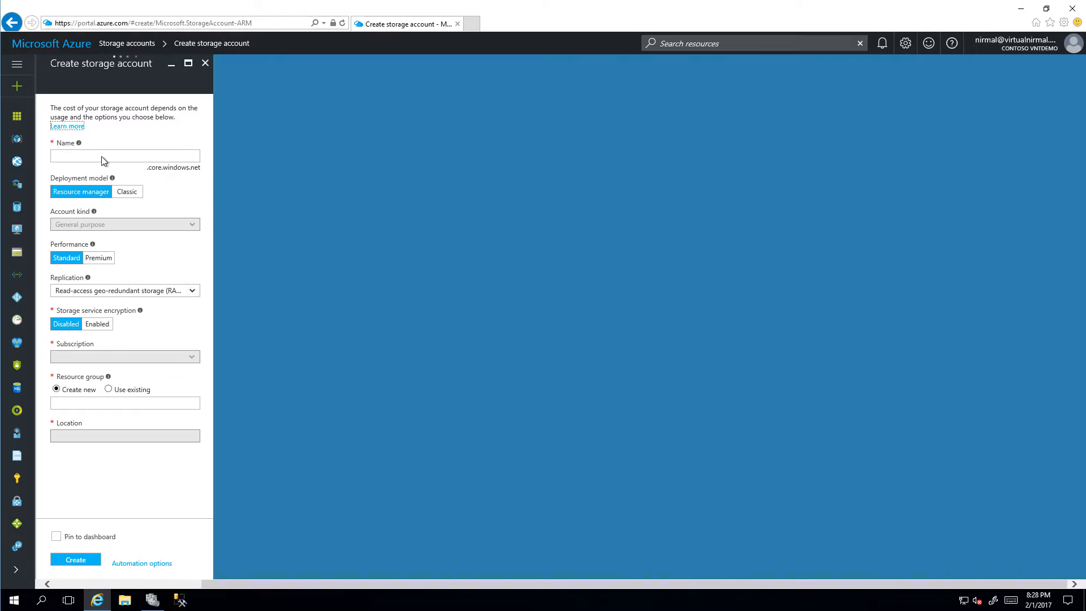
Name the storage account ntcloudwit565 and choose locally-redundant (LRS) replication.
click(124, 155)
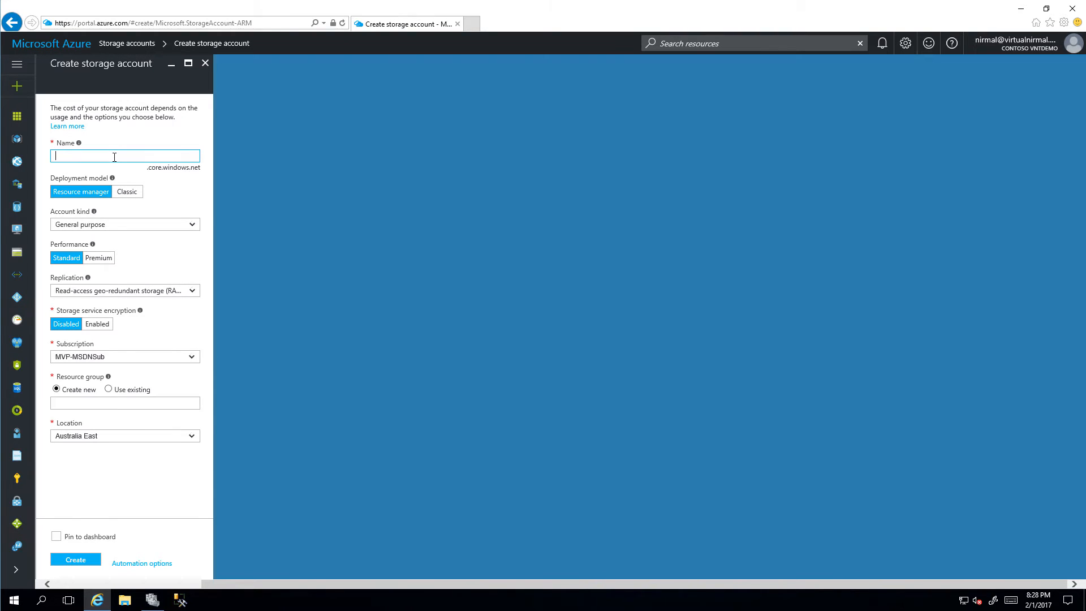
text(ntcloud)
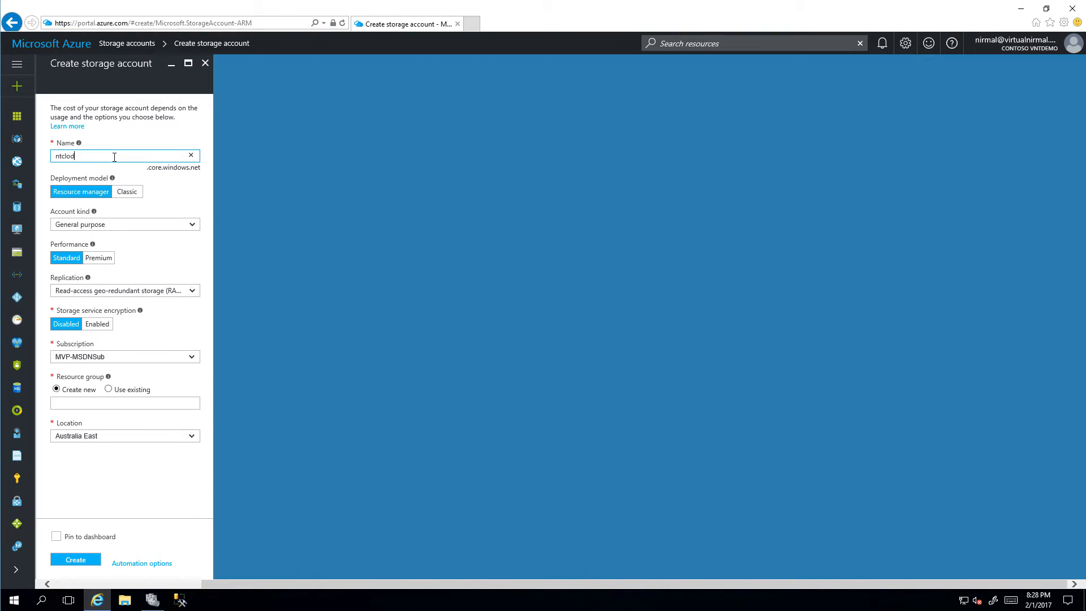
text(d)
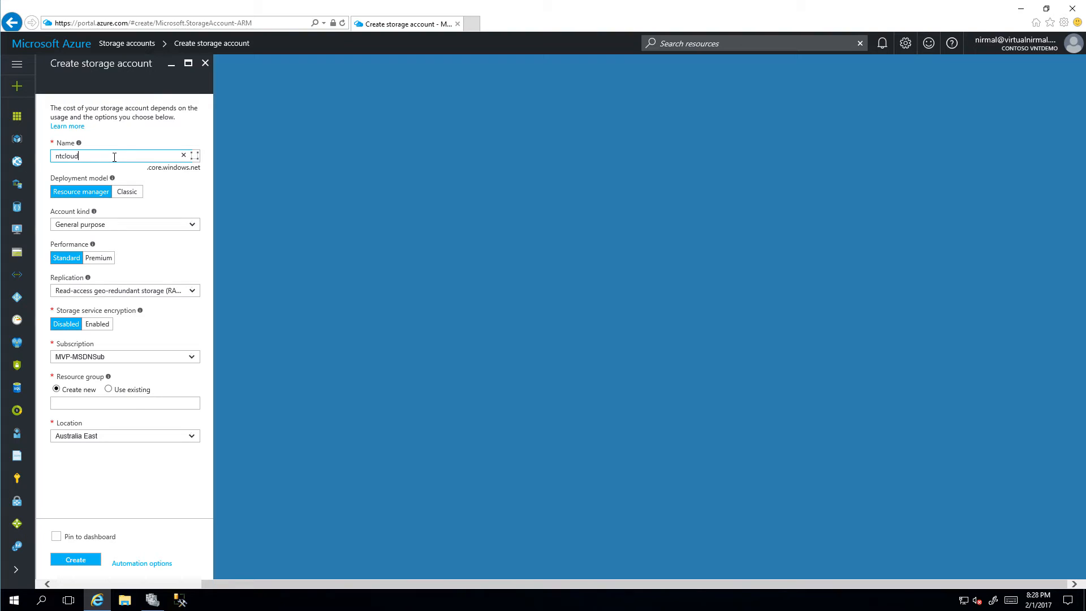
text(wit)
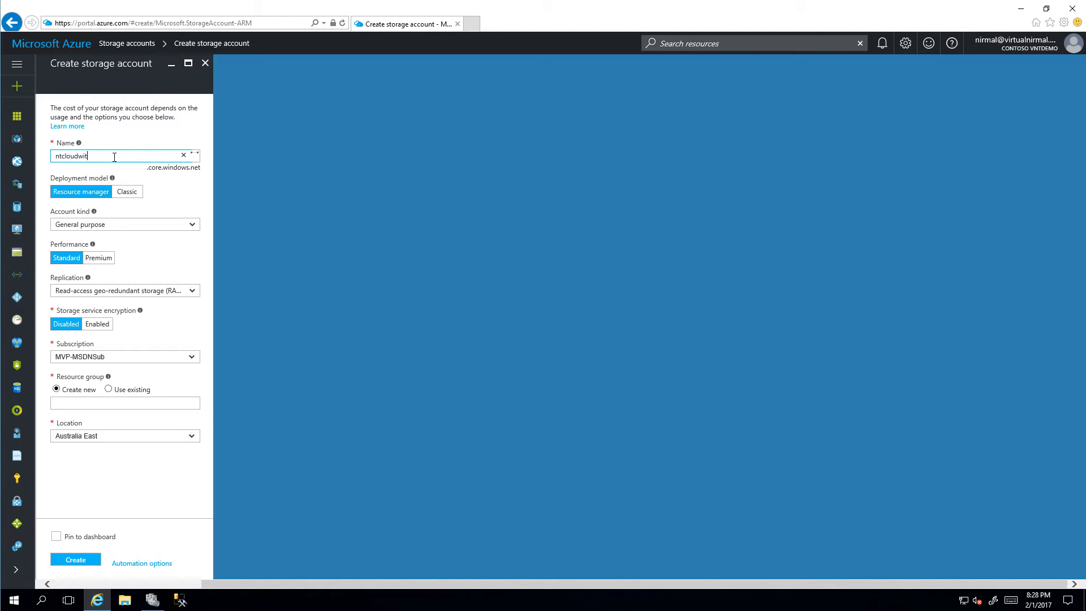
text(565)
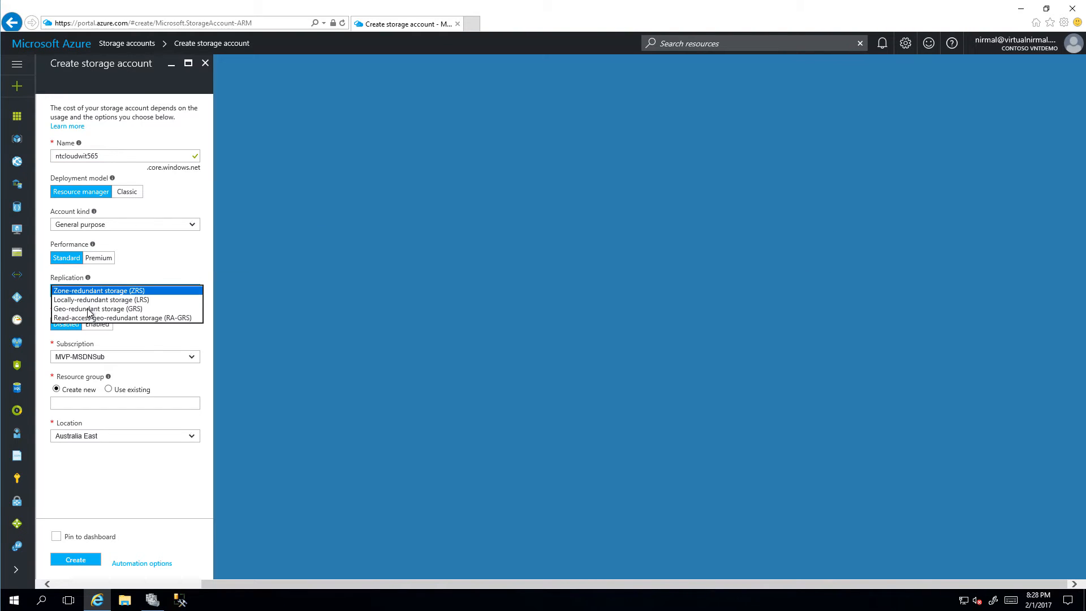
click(99, 299)
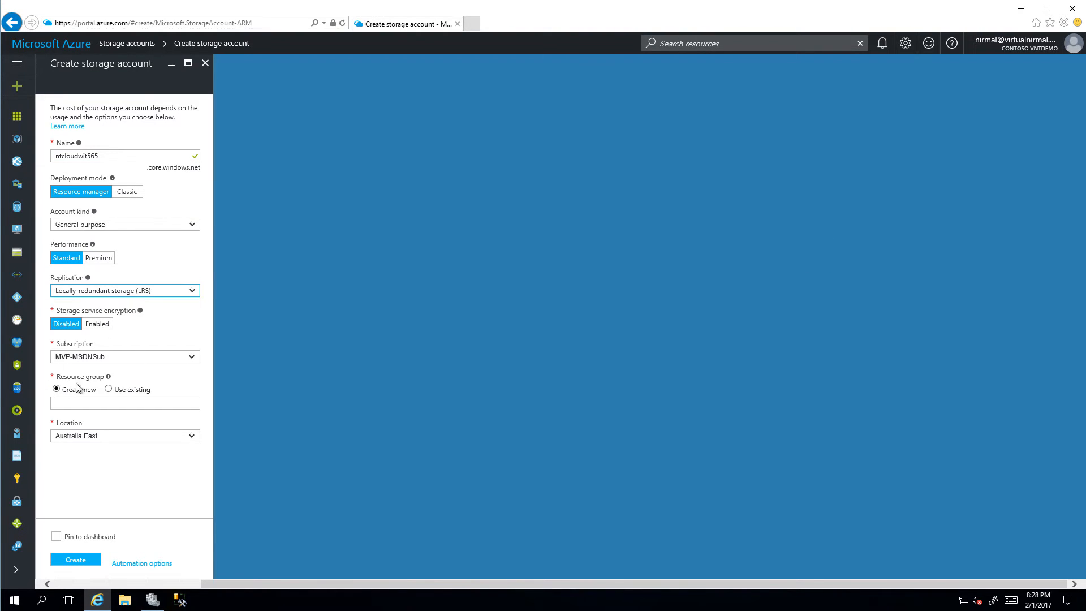
Assign new resource group NT-CloudWit-RG and create the storage account.
click(125, 402)
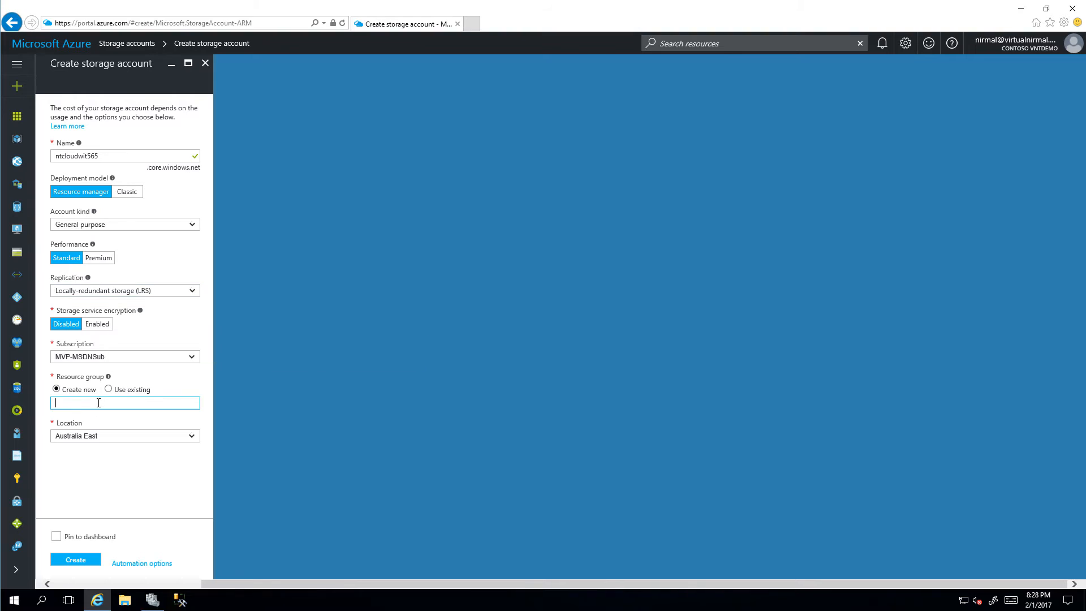
text(NT)
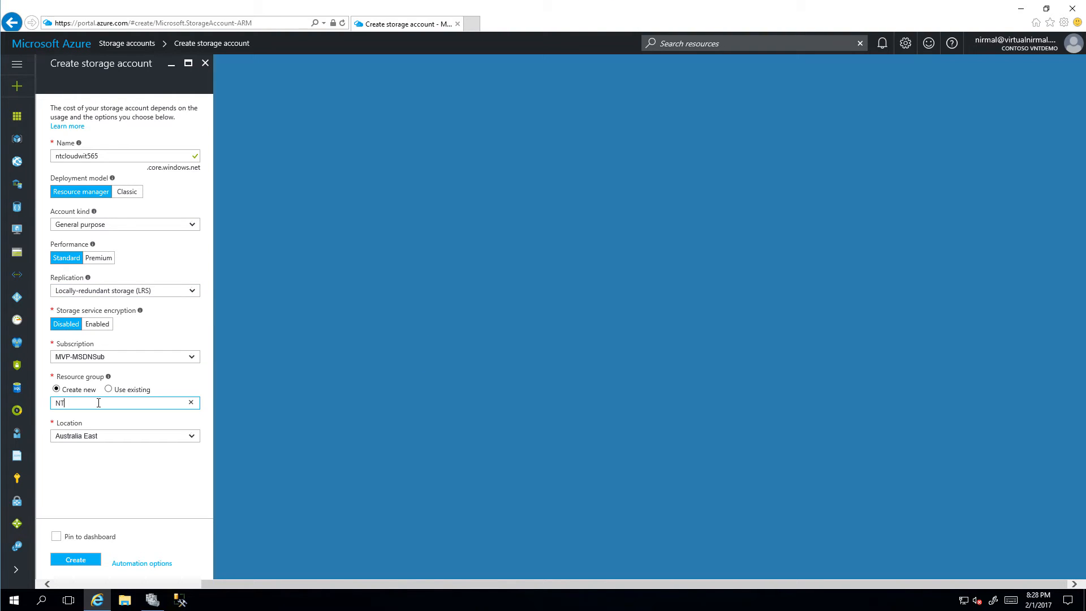
text(-Cloud)
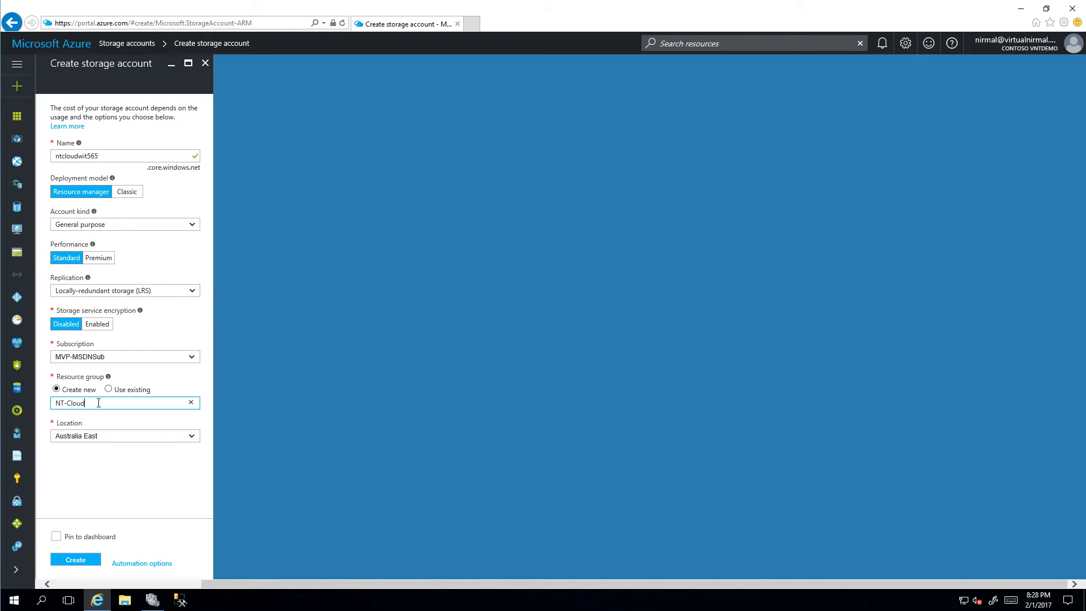
text(Wit-R)
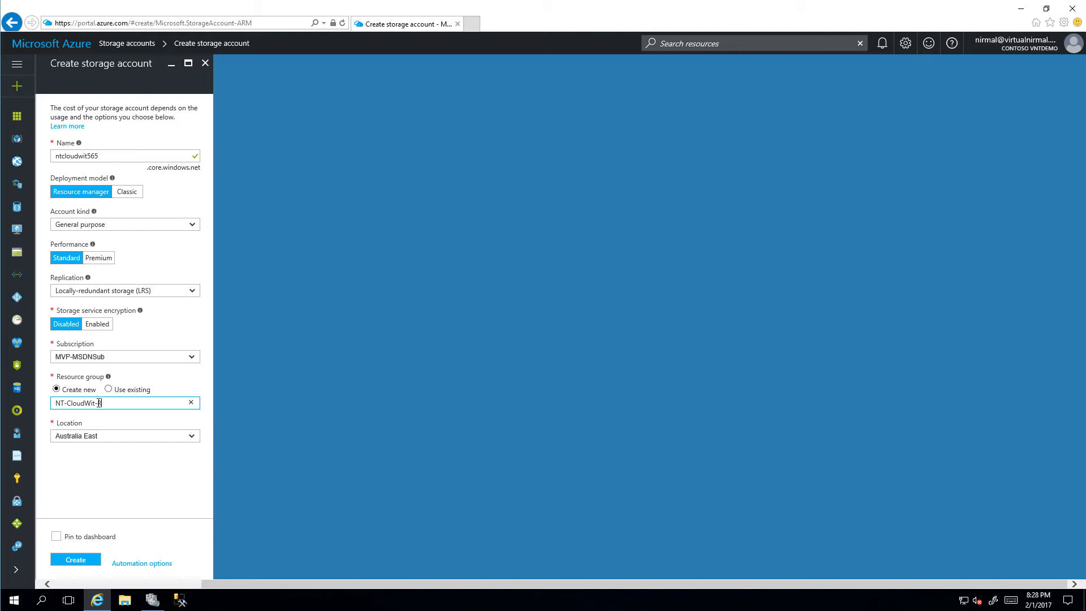
text(G)
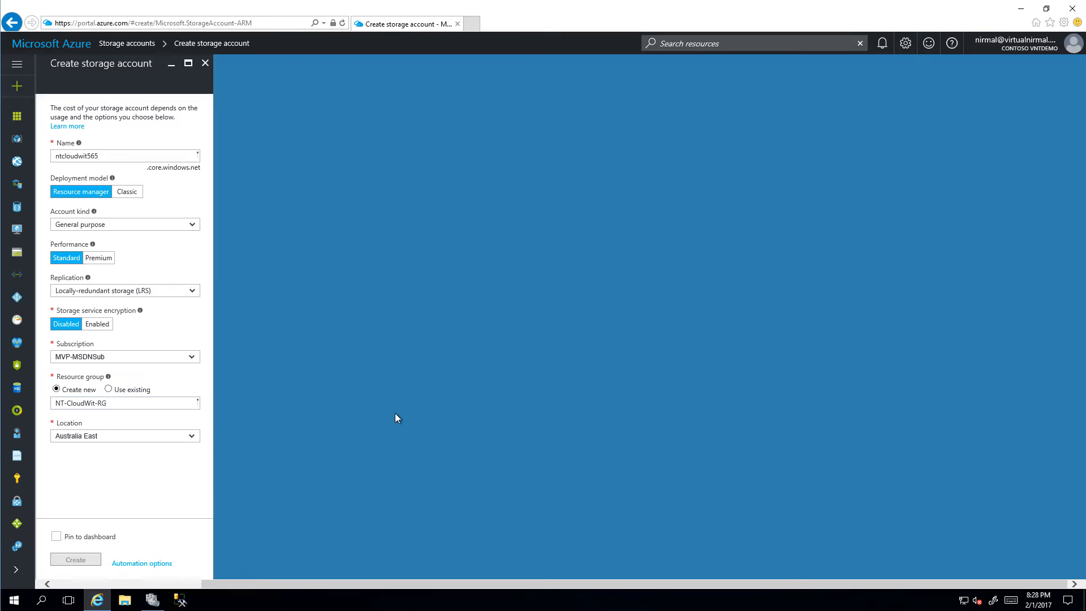
click(75, 559)
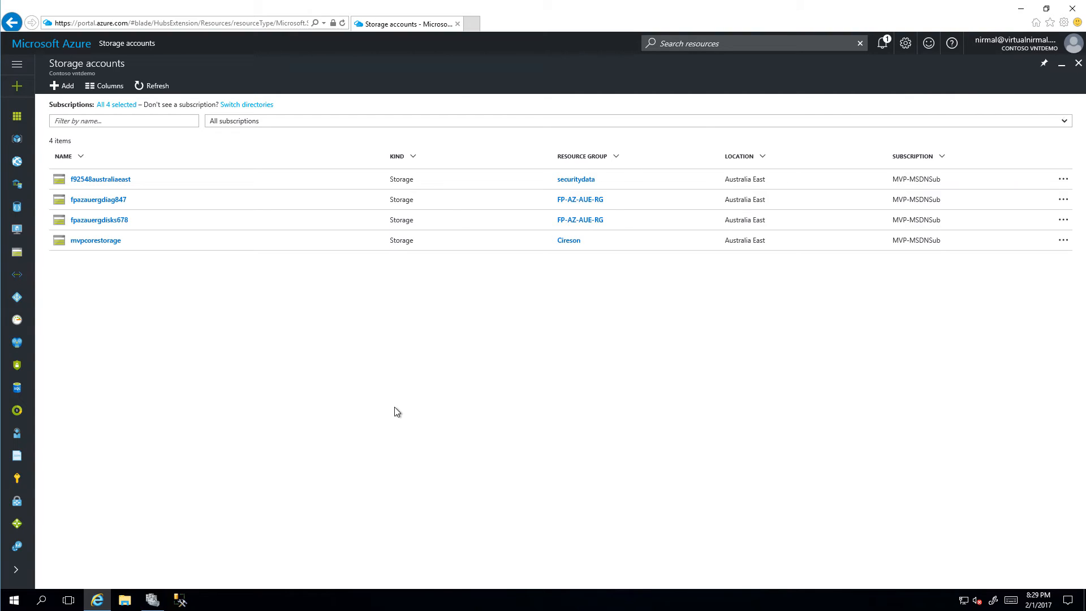
Confirm deployment succeeded via notifications, refresh the list, and open ntcloudwit565.
click(882, 43)
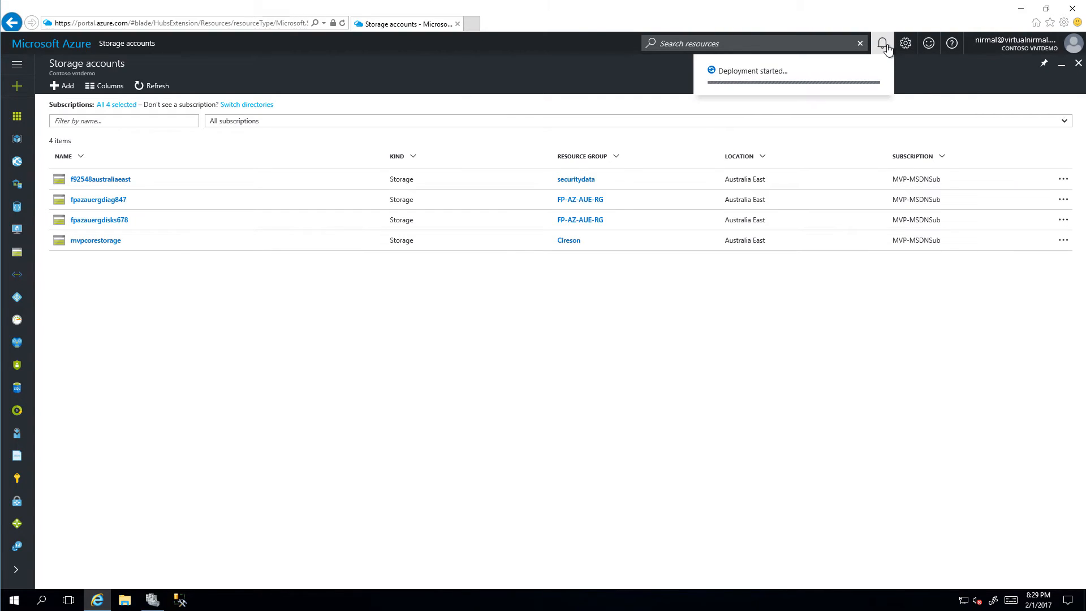
mouse_move(686, 269)
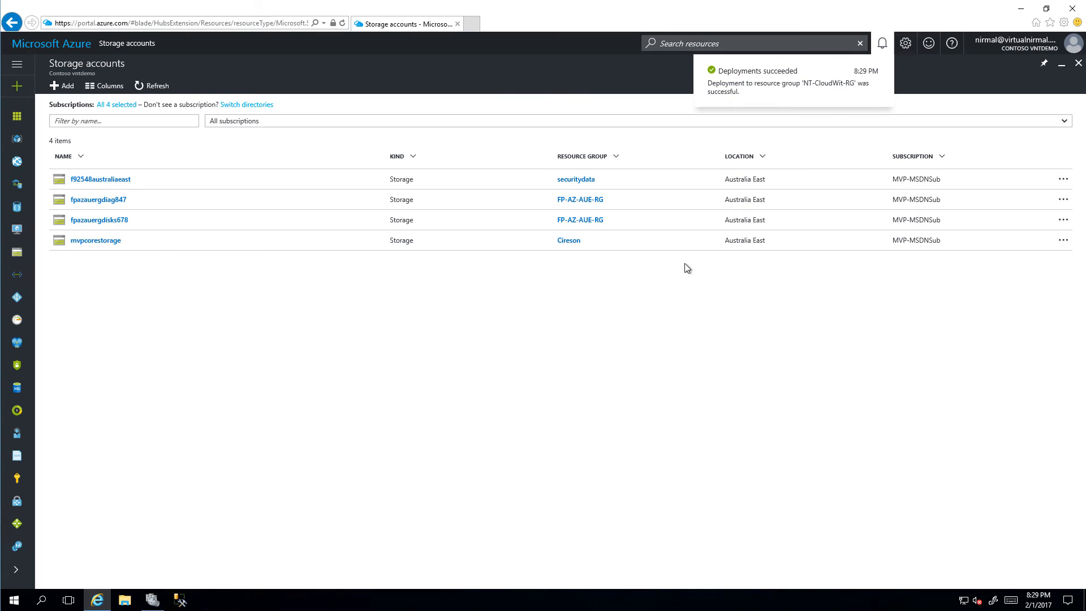
mouse_move(672, 298)
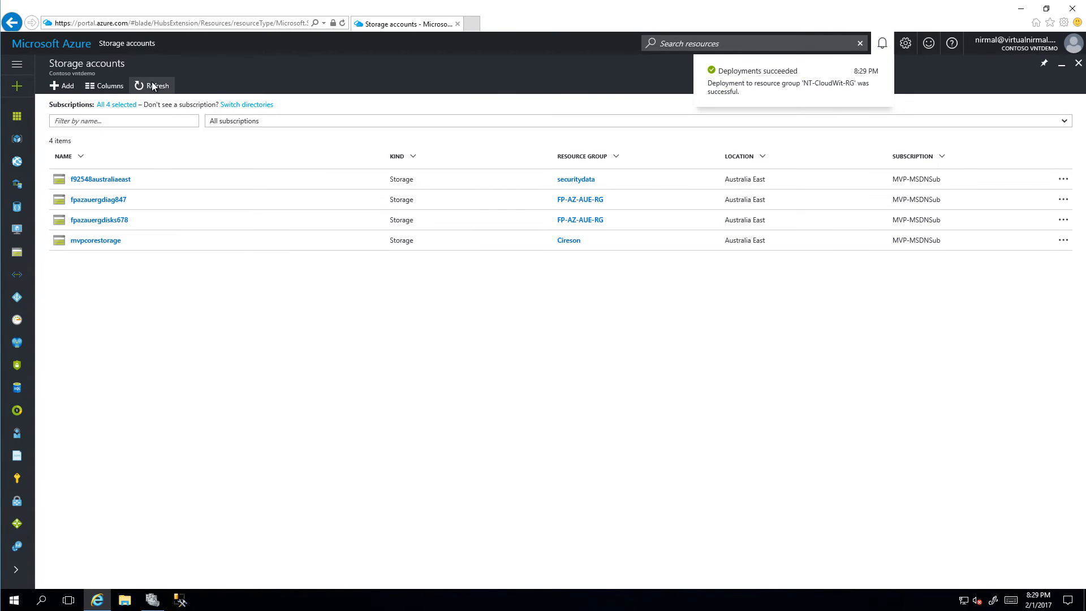
click(150, 84)
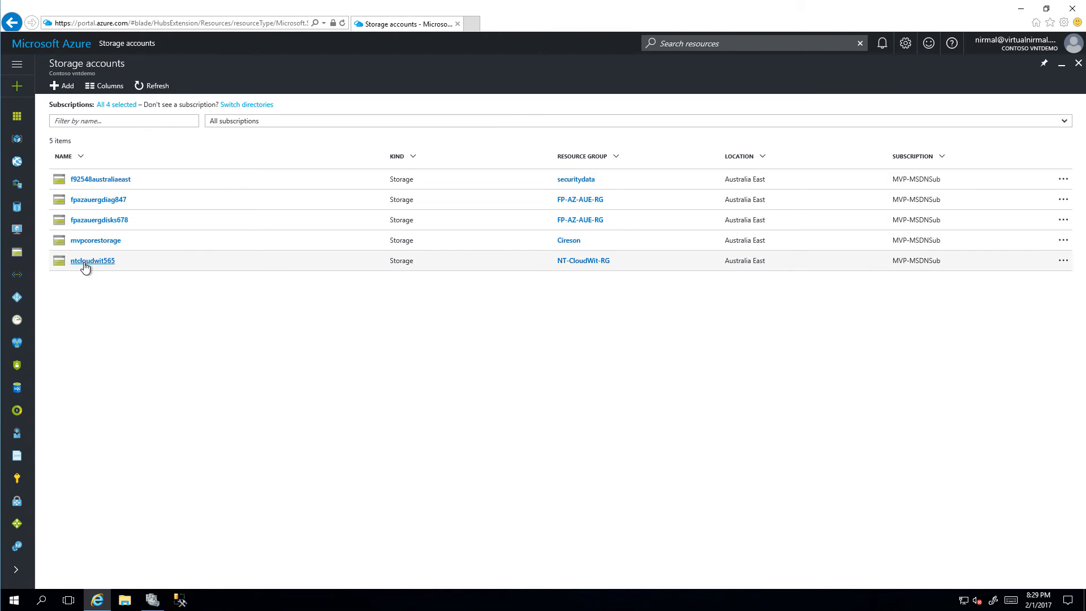
click(92, 261)
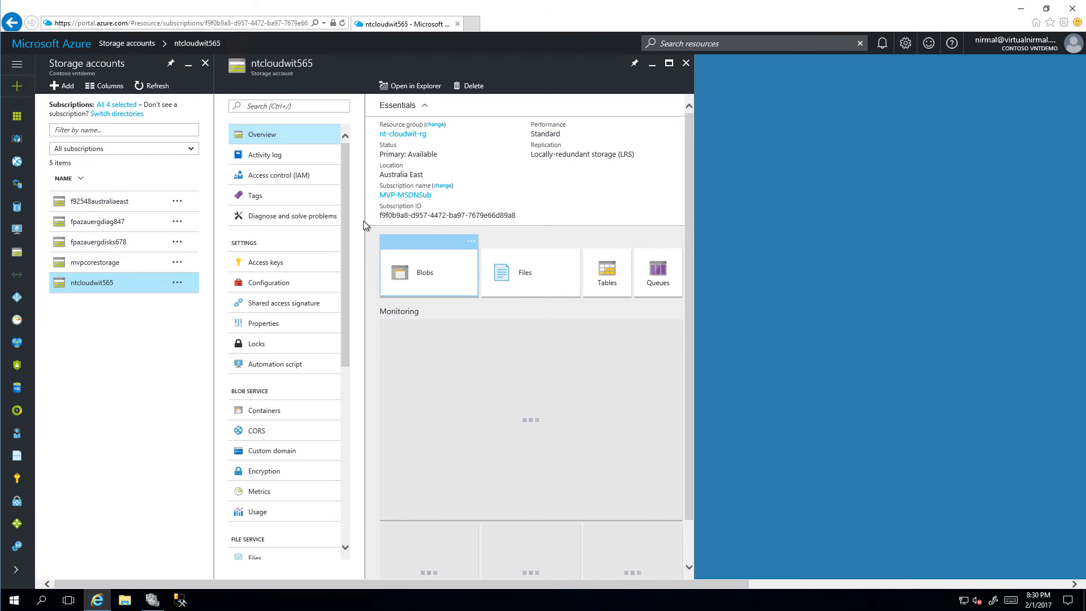
Copy key1 from ntcloudwit565's access keys, allowing clipboard access, and return to the wizard.
click(265, 261)
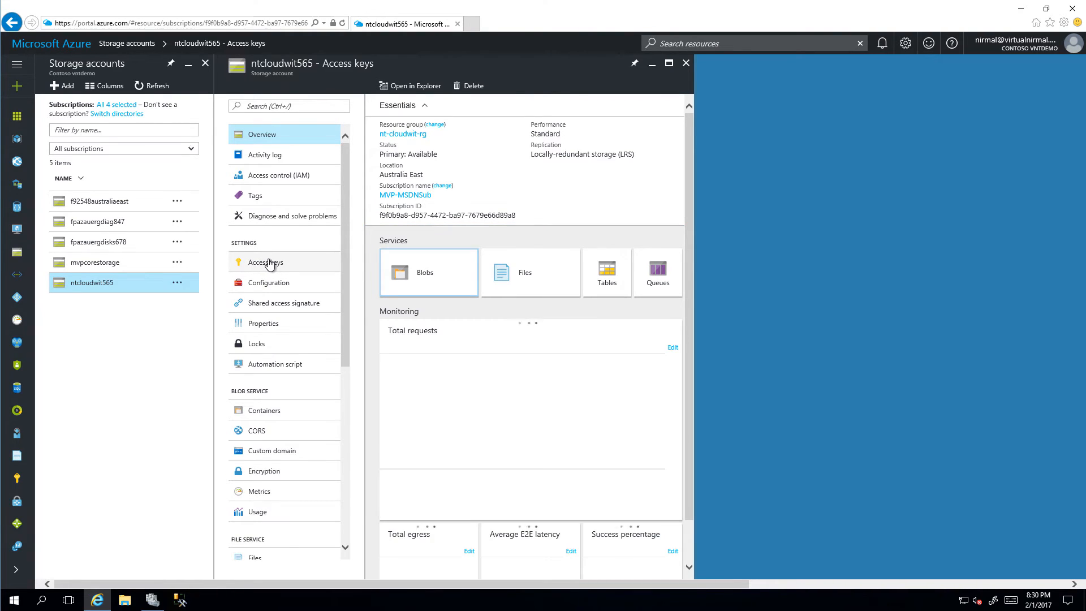
click(265, 262)
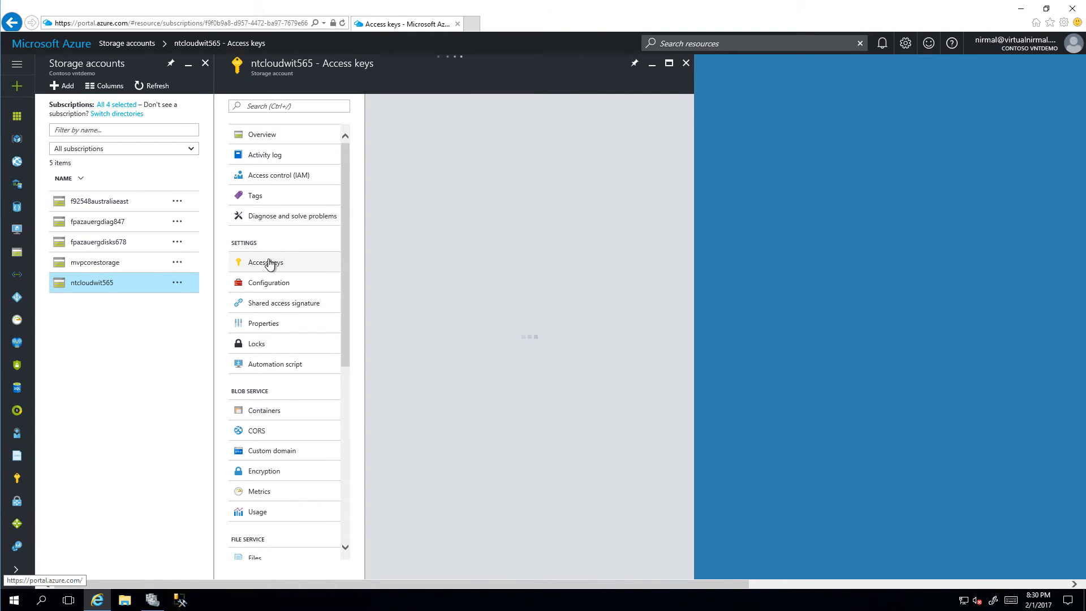
click(265, 261)
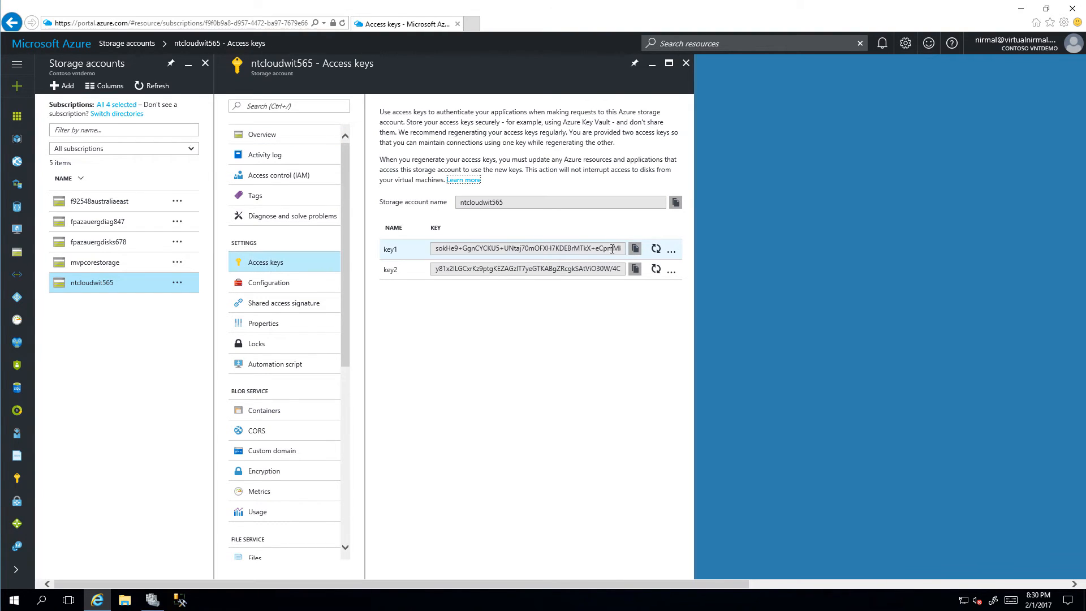
click(634, 248)
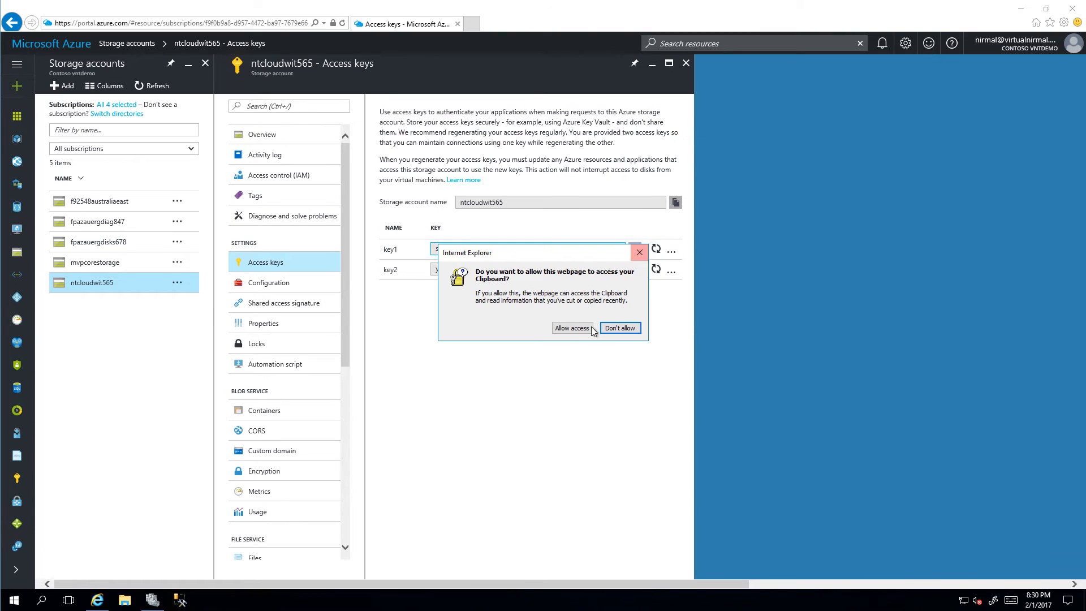
click(571, 328)
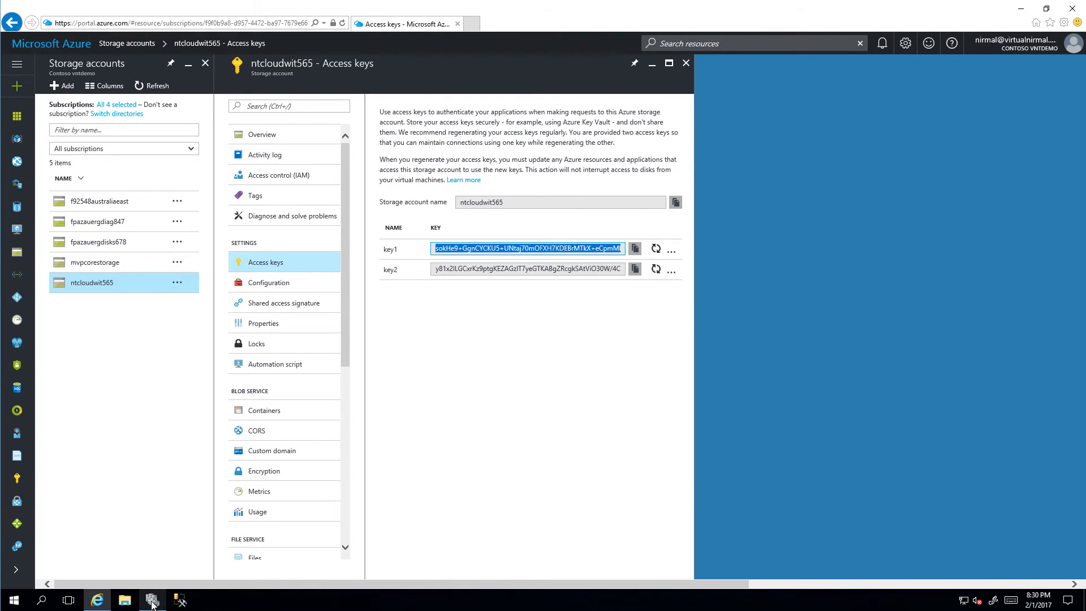
click(152, 599)
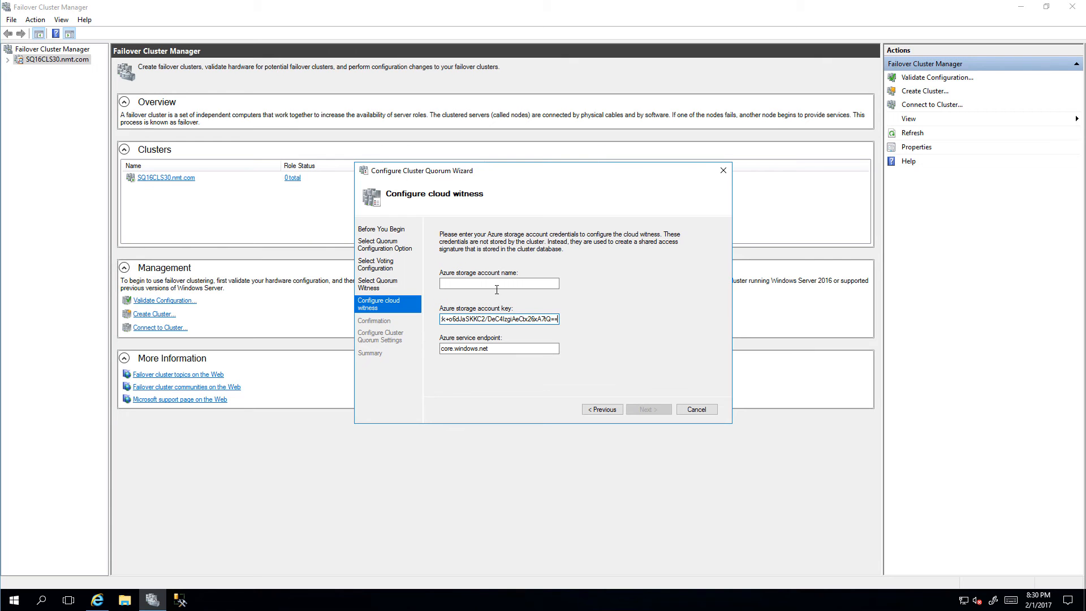
Enter storage account ntcloudwit565 with the pasted key and apply the cloud witness quorum.
text(ntcloudwit565)
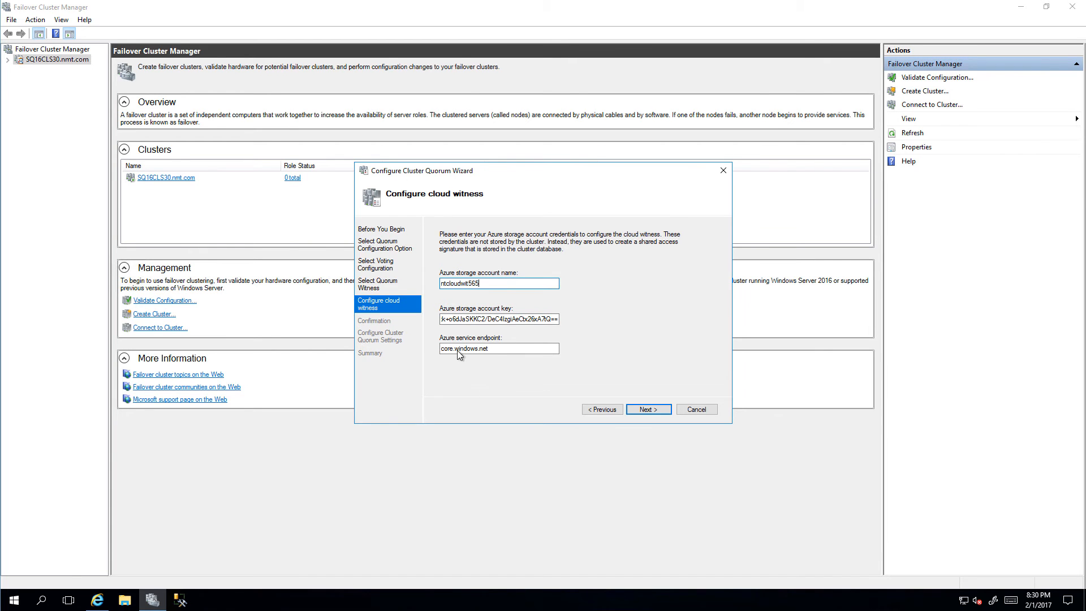
mouse_move(622, 393)
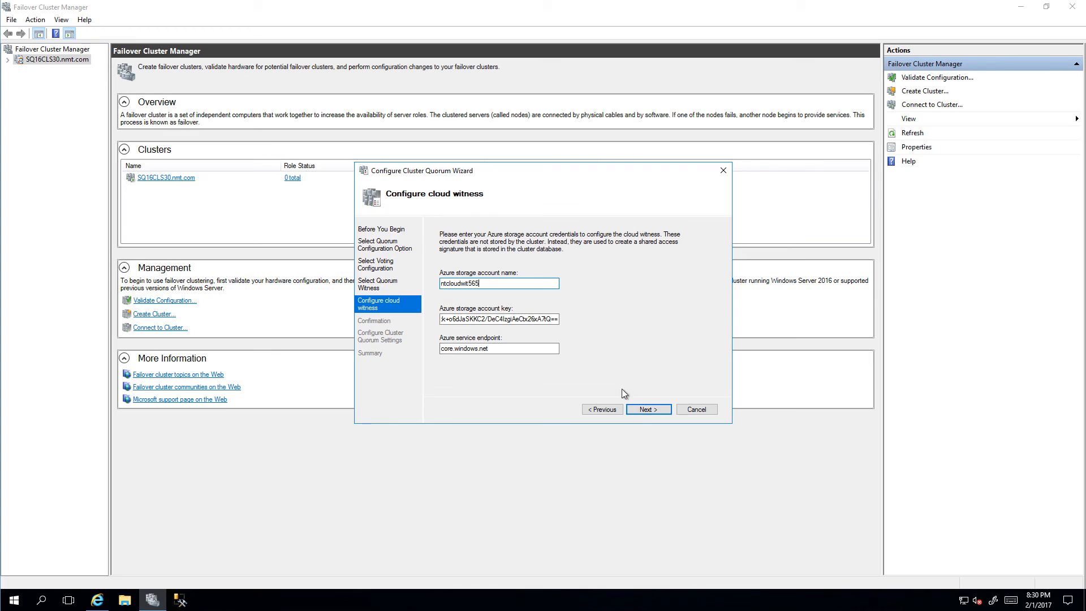
click(647, 409)
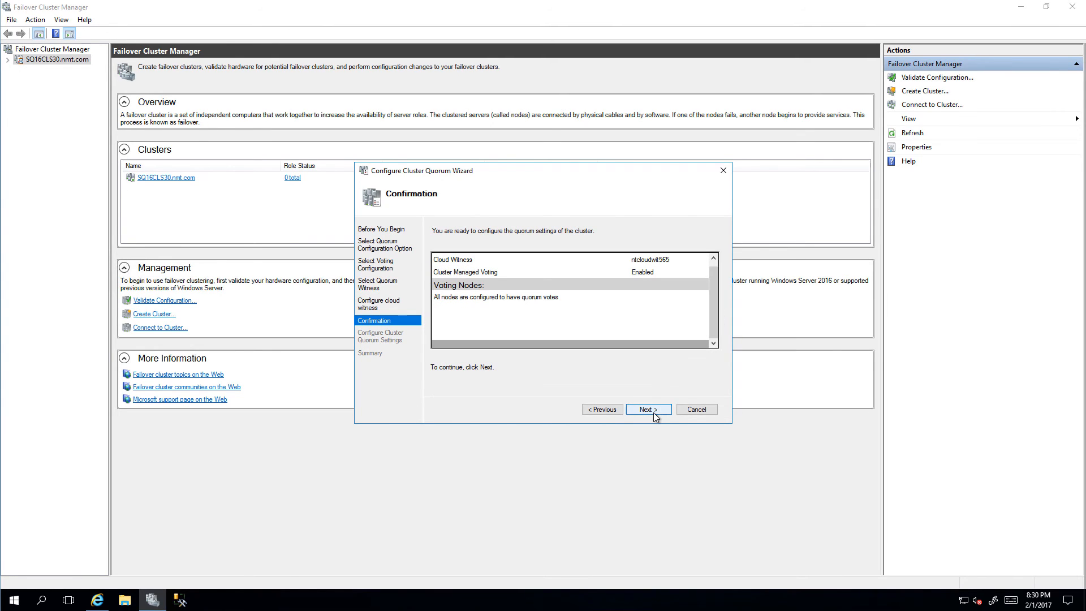
click(647, 409)
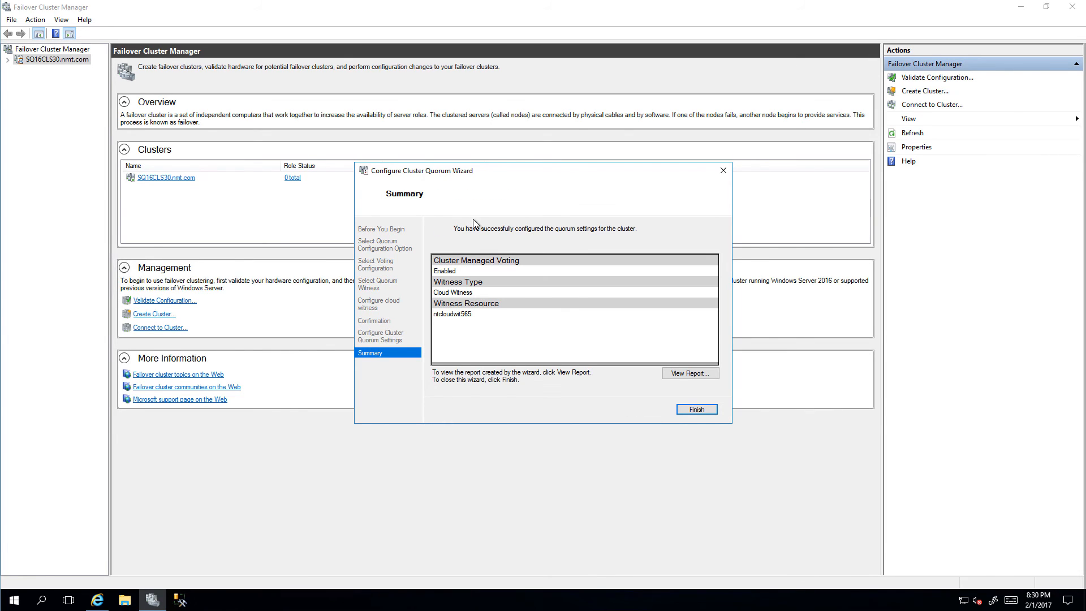
mouse_move(541, 234)
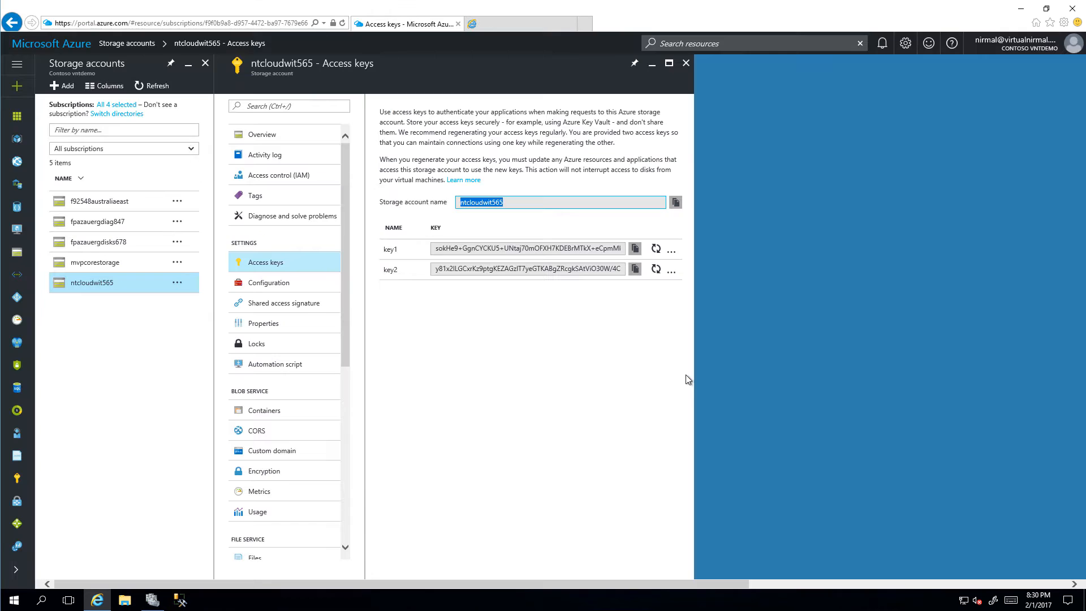
Review the quorum report showing Cloud Witness ntcloudwit565 with both node votes at 1.
click(519, 24)
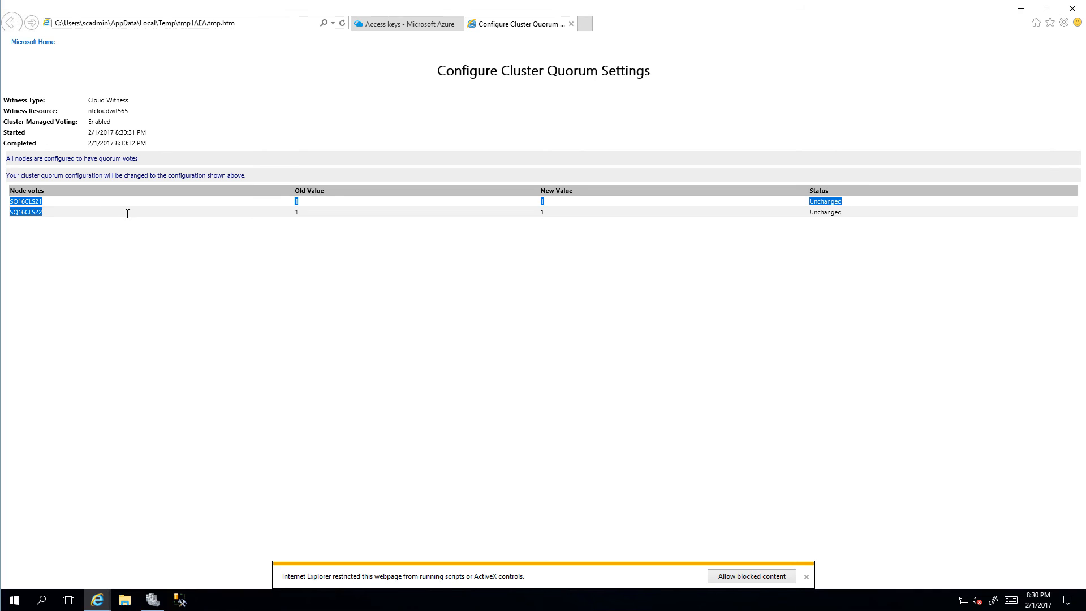
click(635, 337)
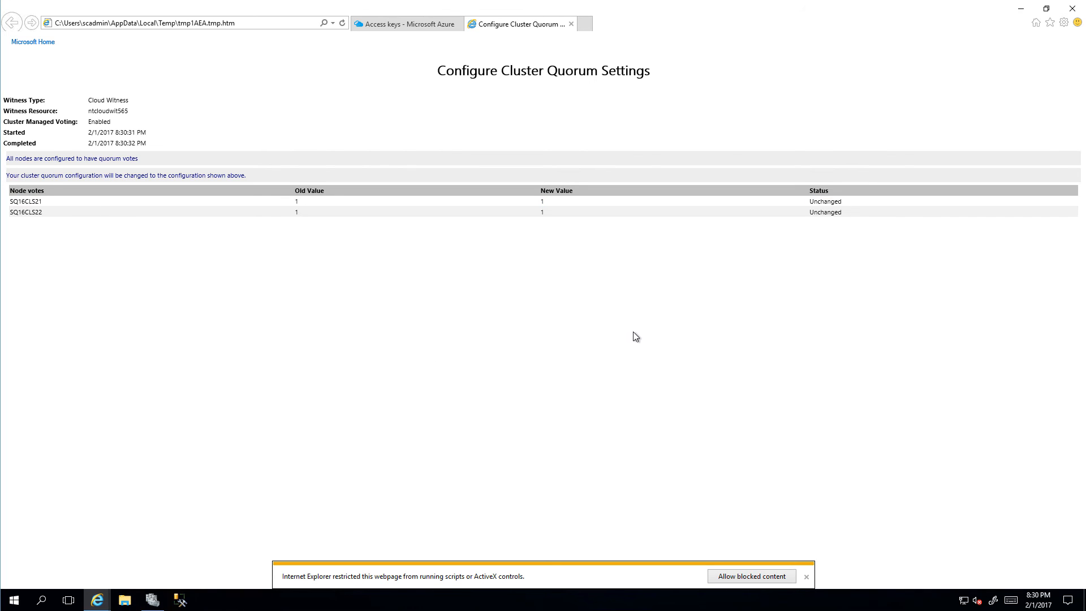
mouse_move(677, 131)
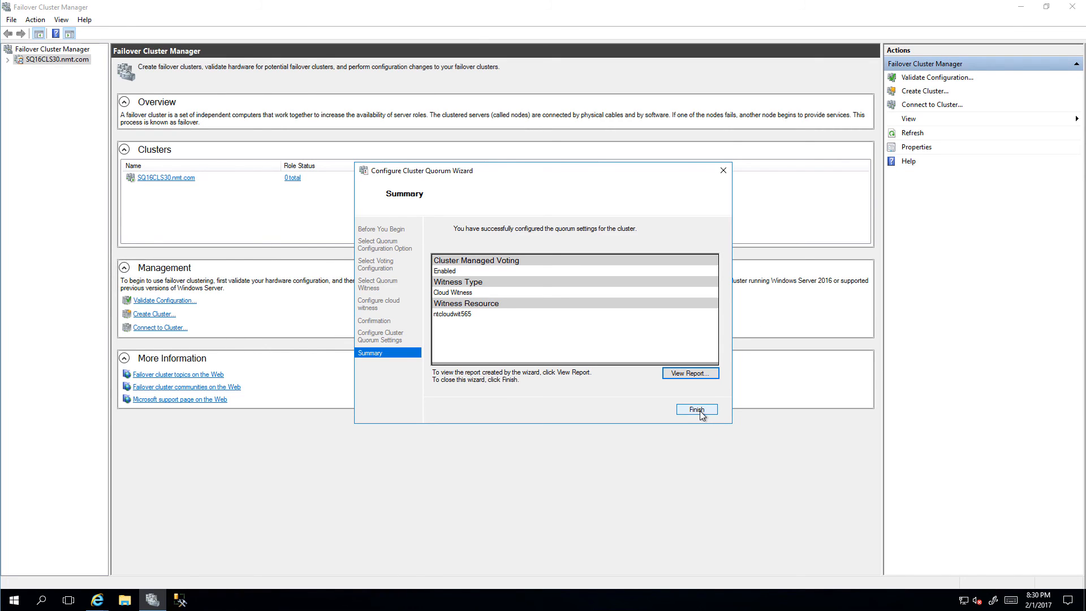
Finish the wizard and inspect Cloud Witness Online among SQ16CLS30's core resources.
click(696, 409)
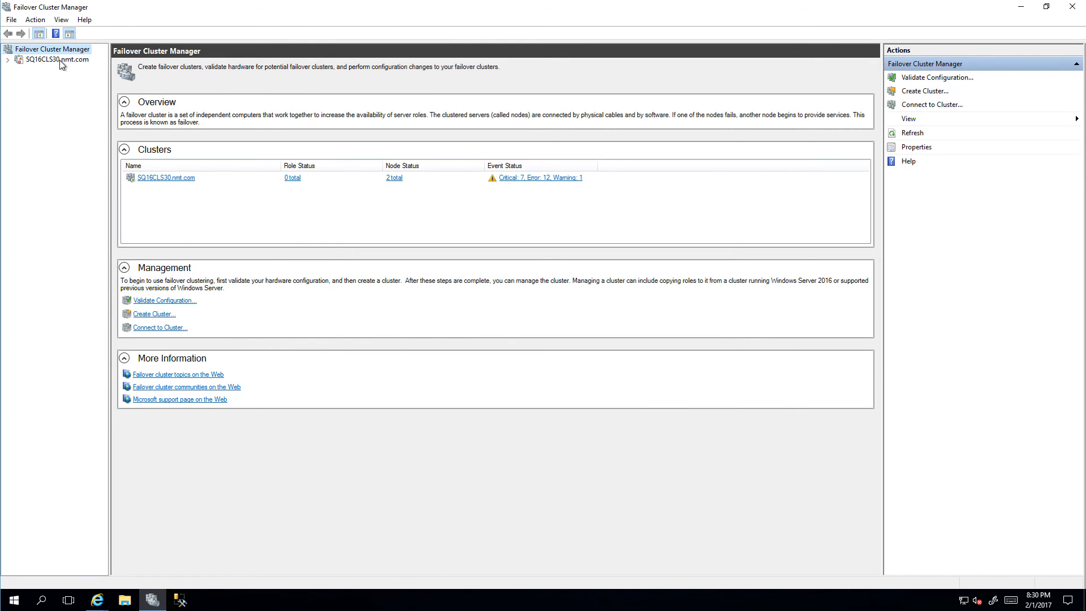
click(57, 58)
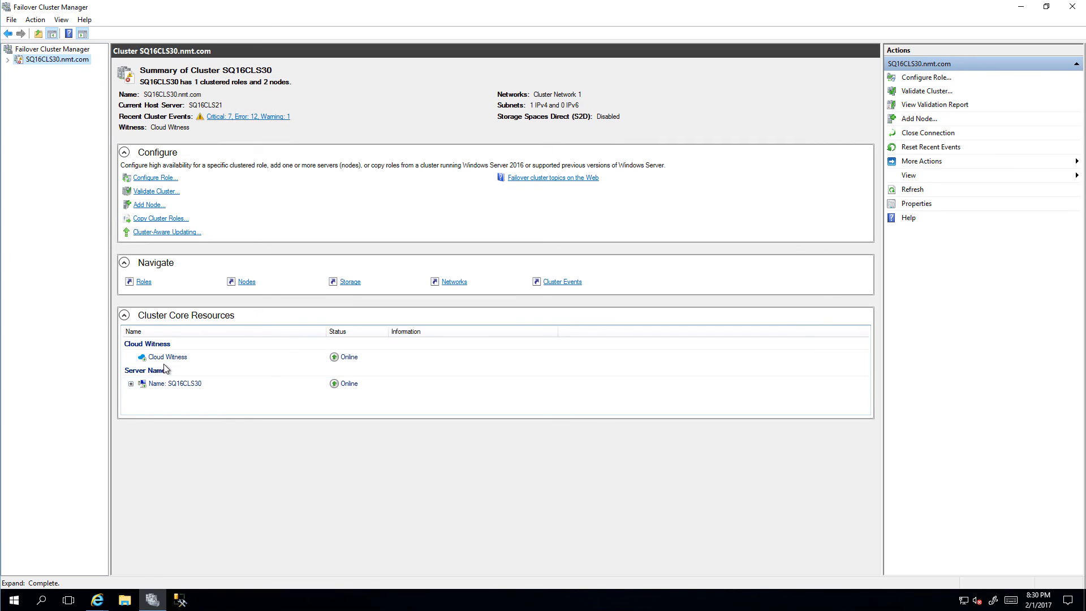
click(168, 356)
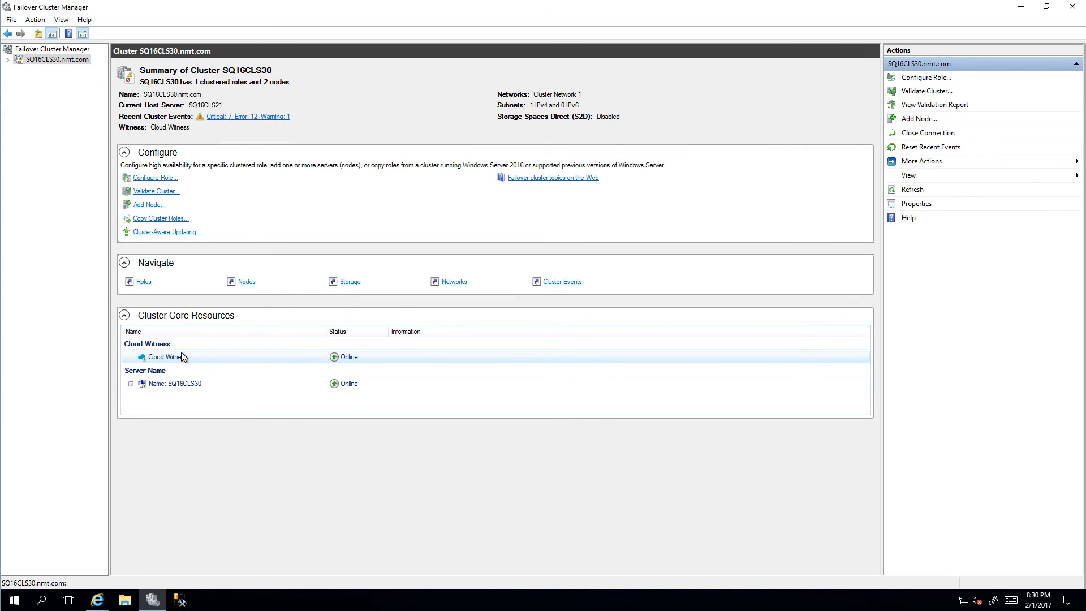
click(167, 356)
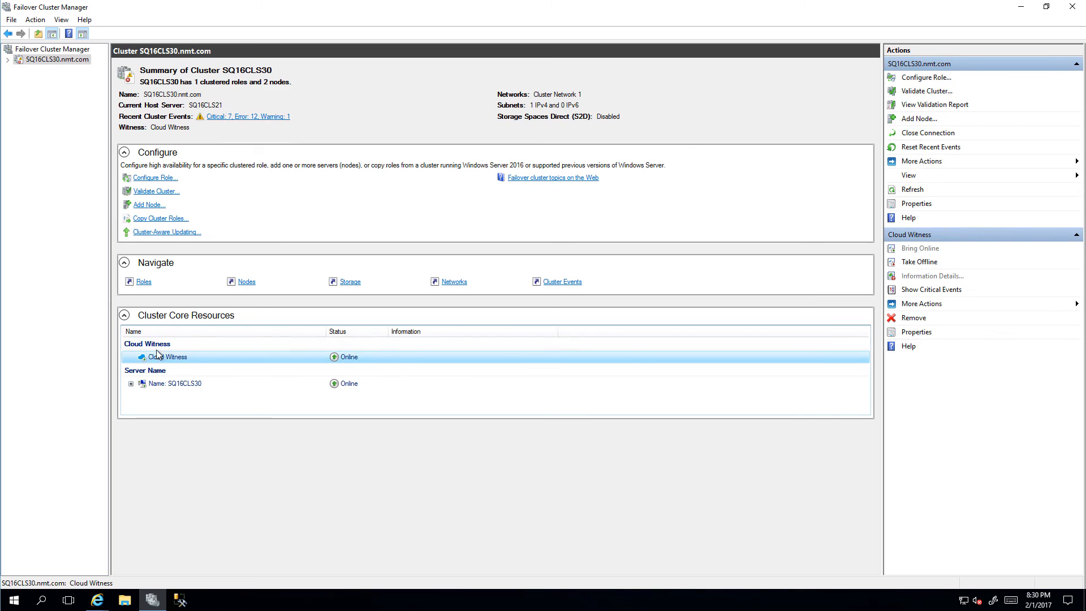
click(130, 384)
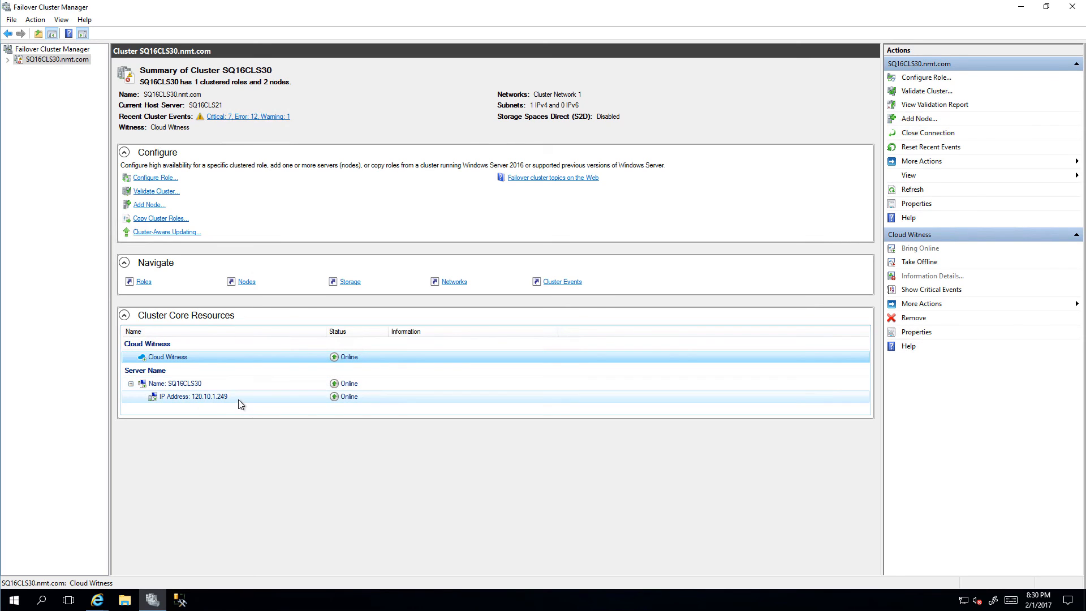
Check Roles and Nodes show both nodes up with votes of 1, returning to the summary.
click(7, 59)
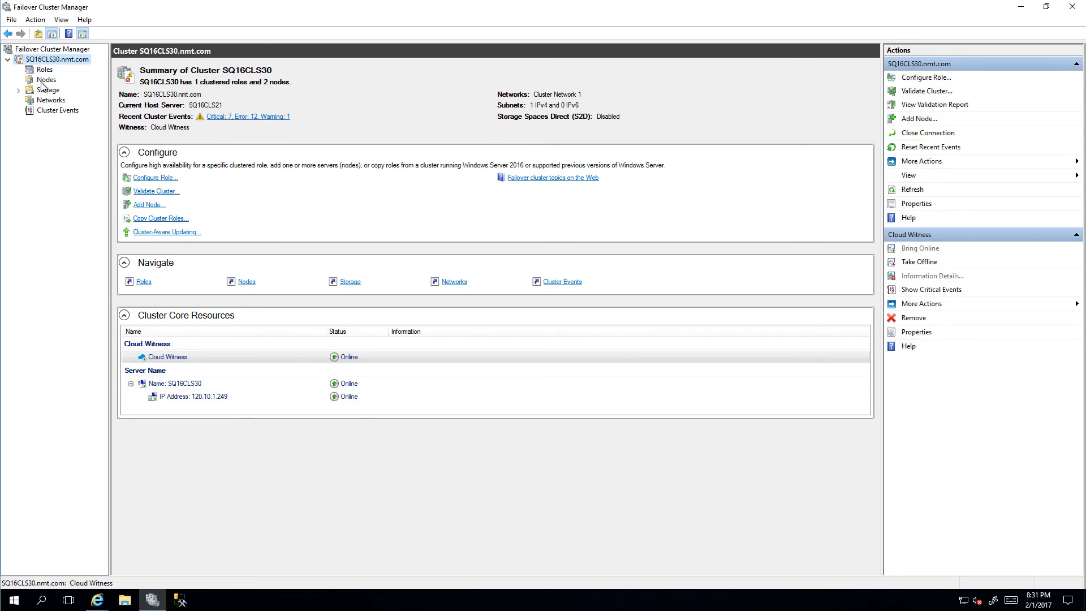
click(44, 69)
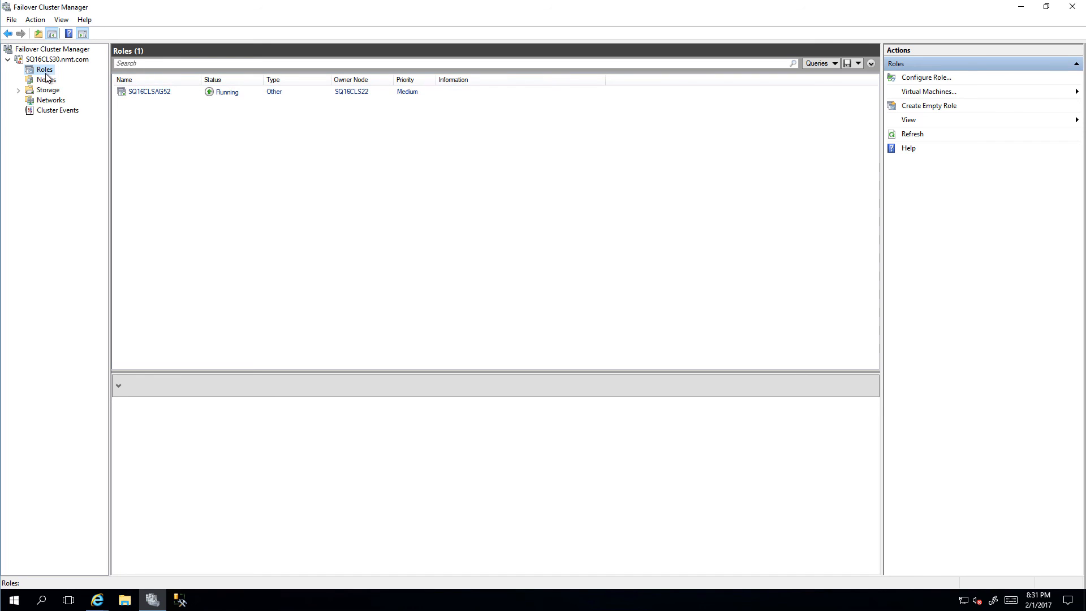
click(46, 79)
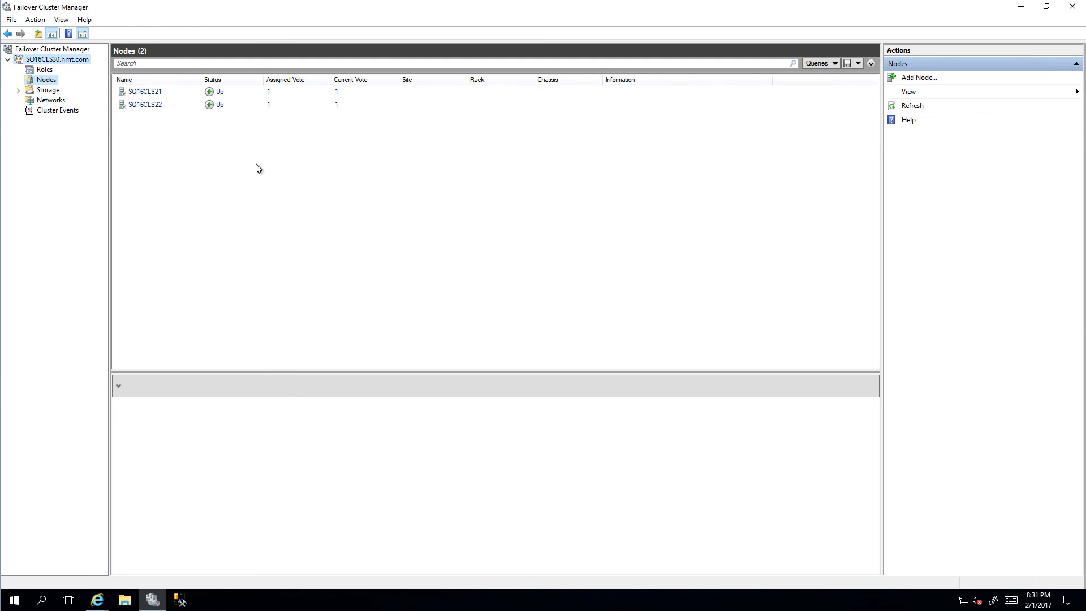
click(58, 58)
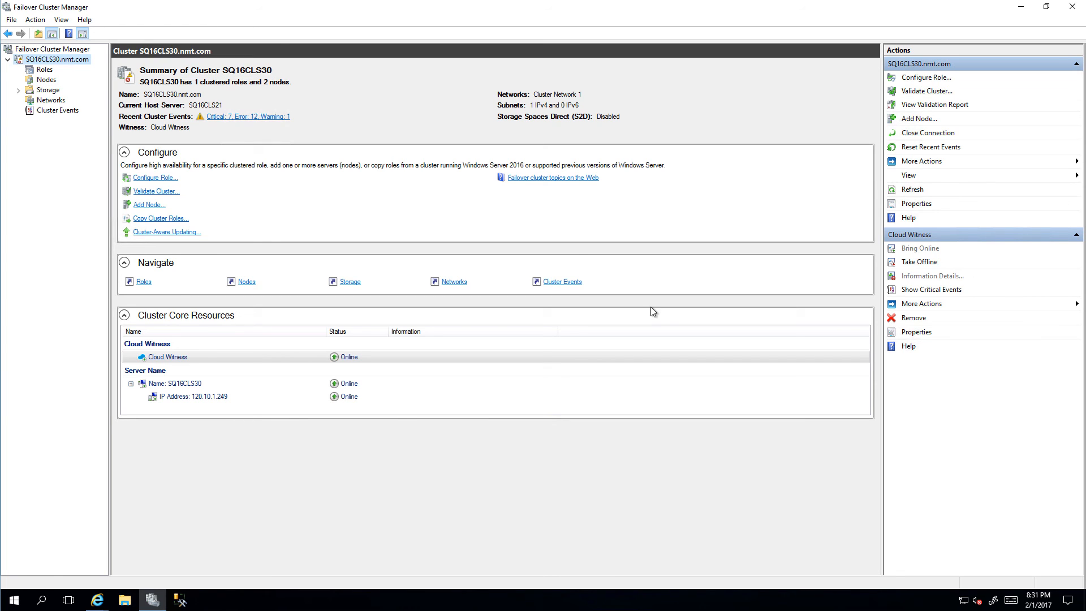
mouse_move(658, 314)
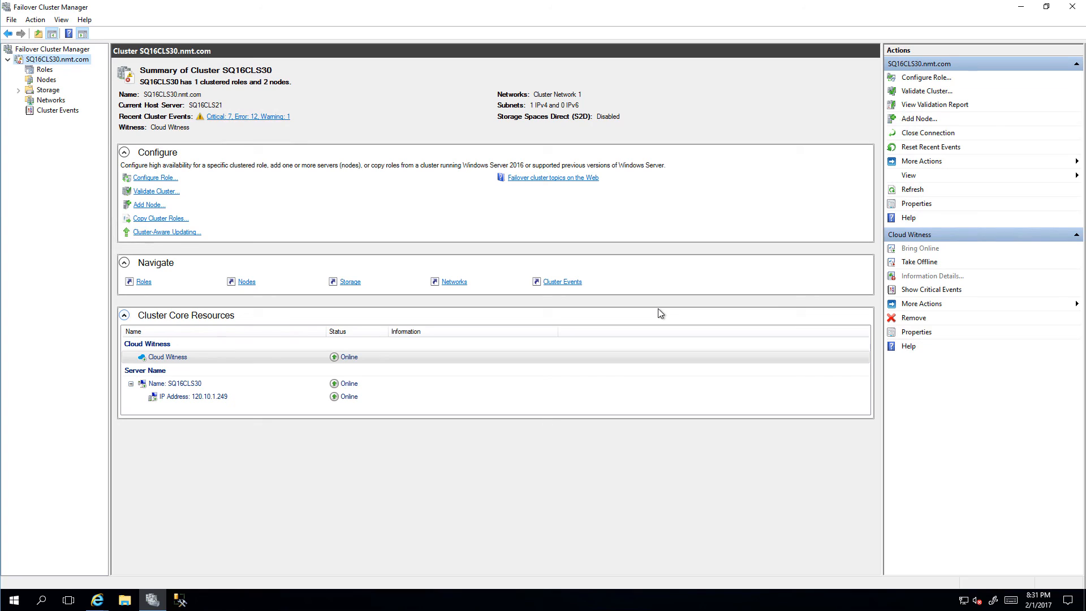